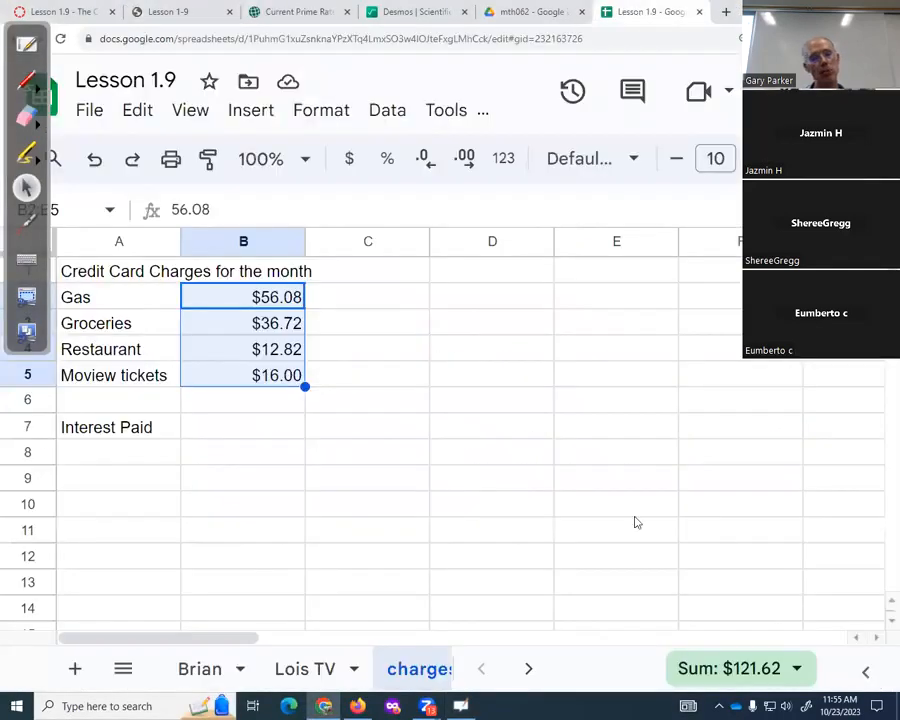
Step: Start the Interest Paid formula in B7 with the monthly rate 0.2399/12, fixing its parentheses
{"action": "left_click", "coordinate": [244, 428]}
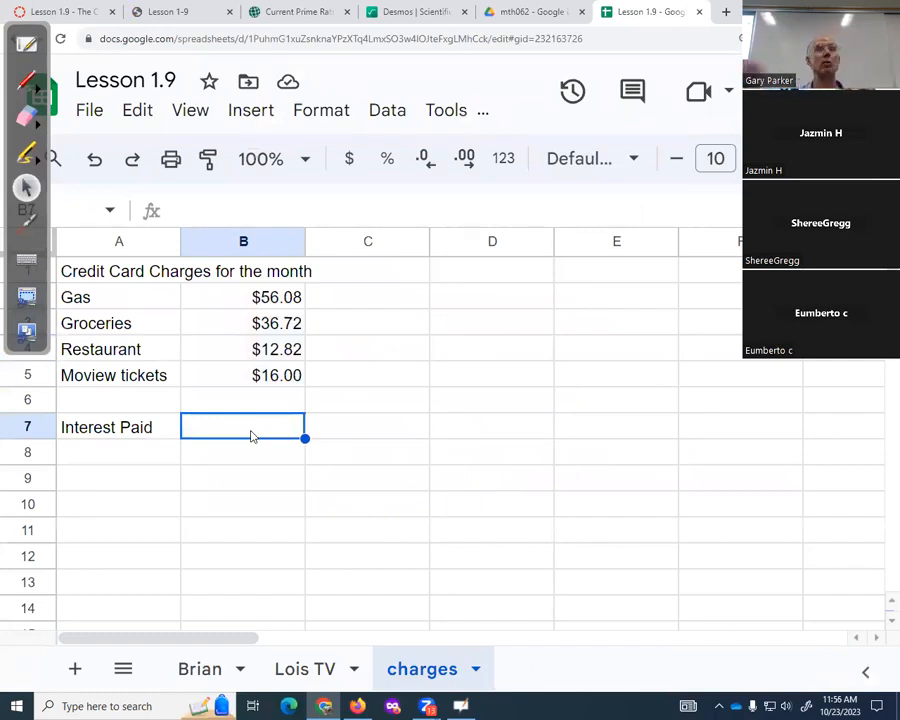
{"action": "type", "text": "="}
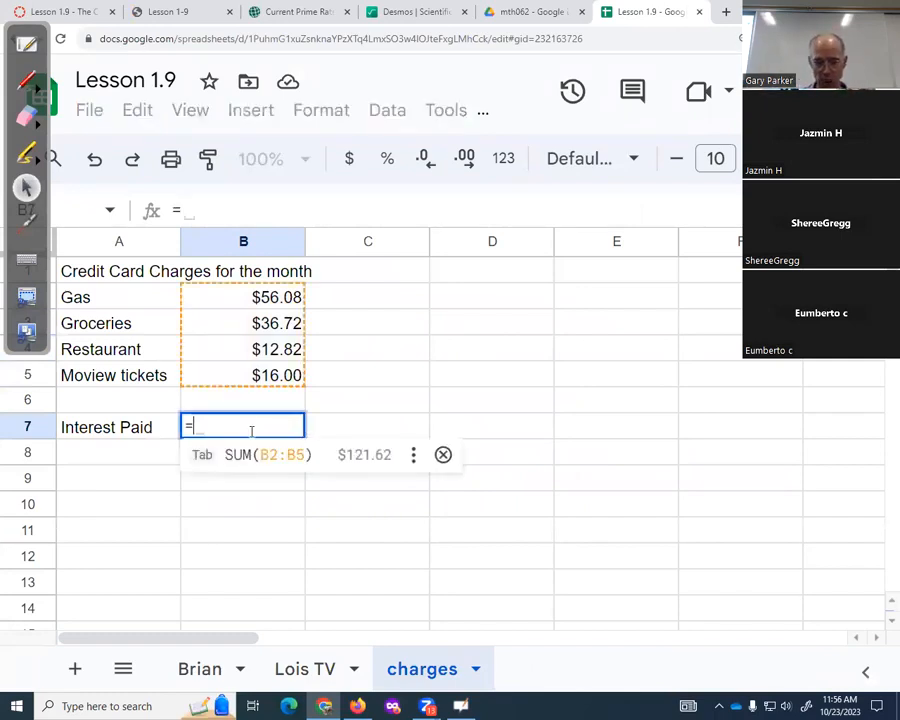
{"action": "type", "text": "0."}
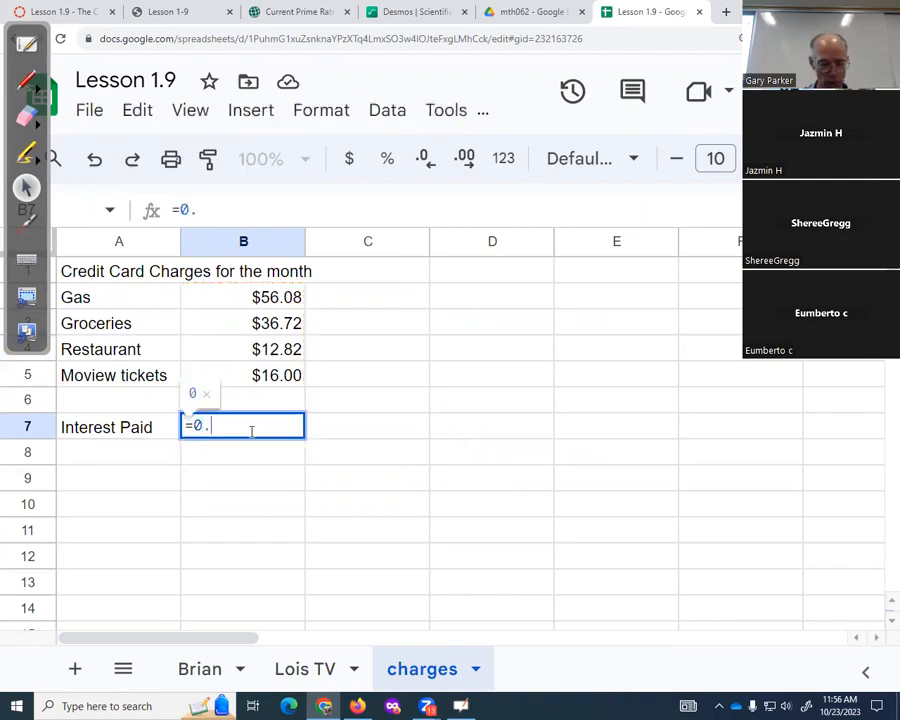
{"action": "type", "text": "2399"}
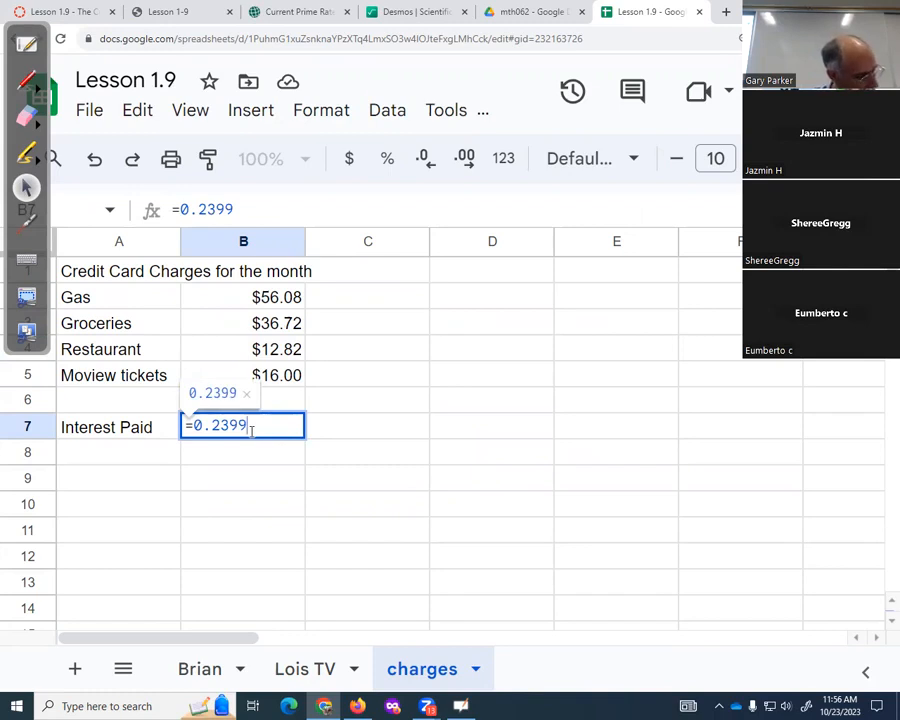
{"action": "type", "text": "/12"}
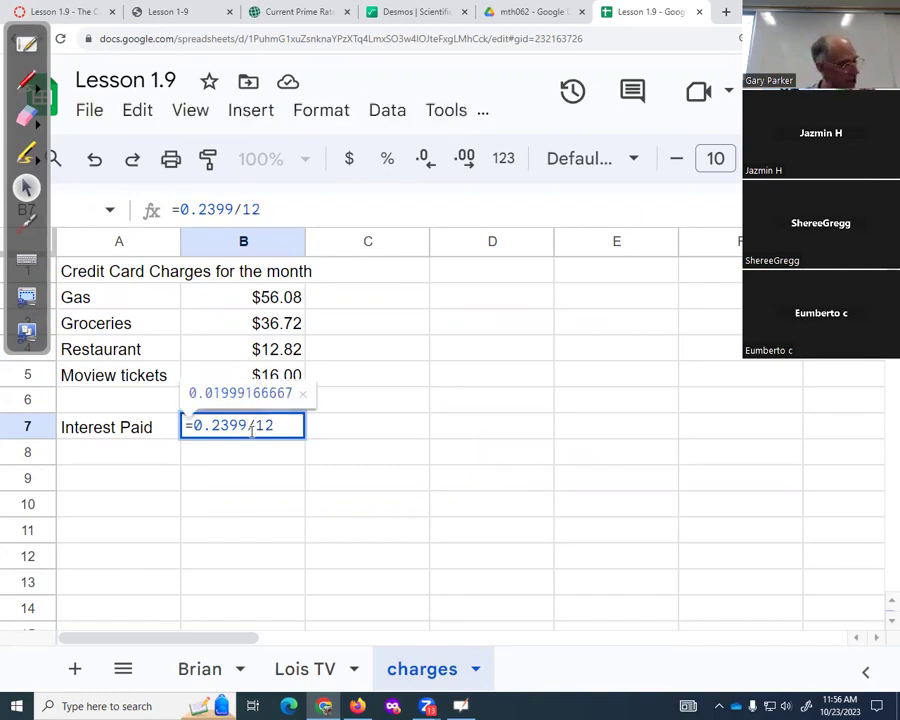
{"action": "type", "text": ")"}
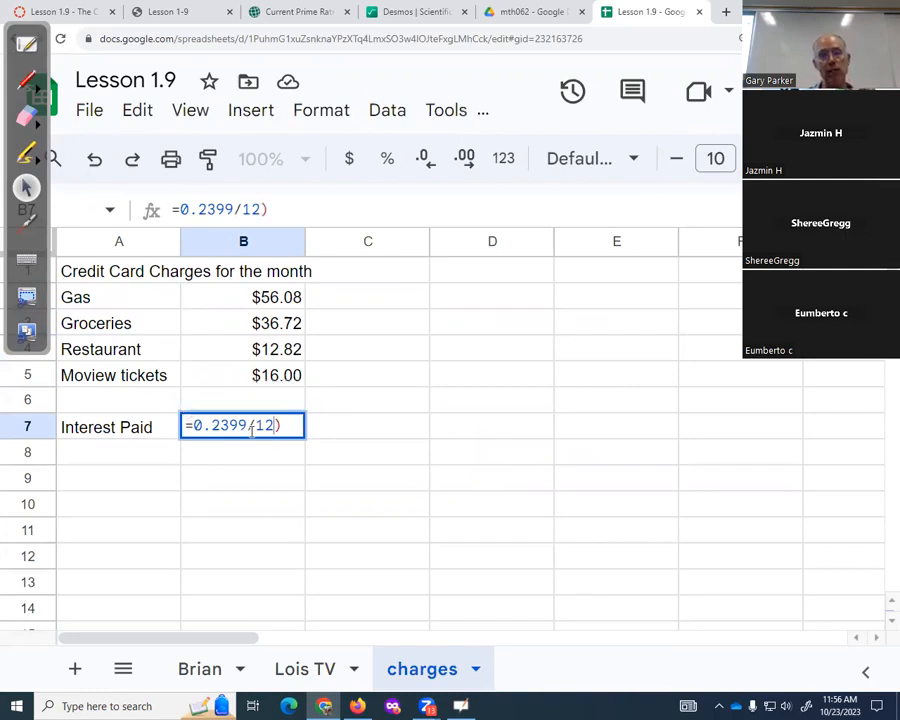
{"action": "left_click", "coordinate": [676, 158]}
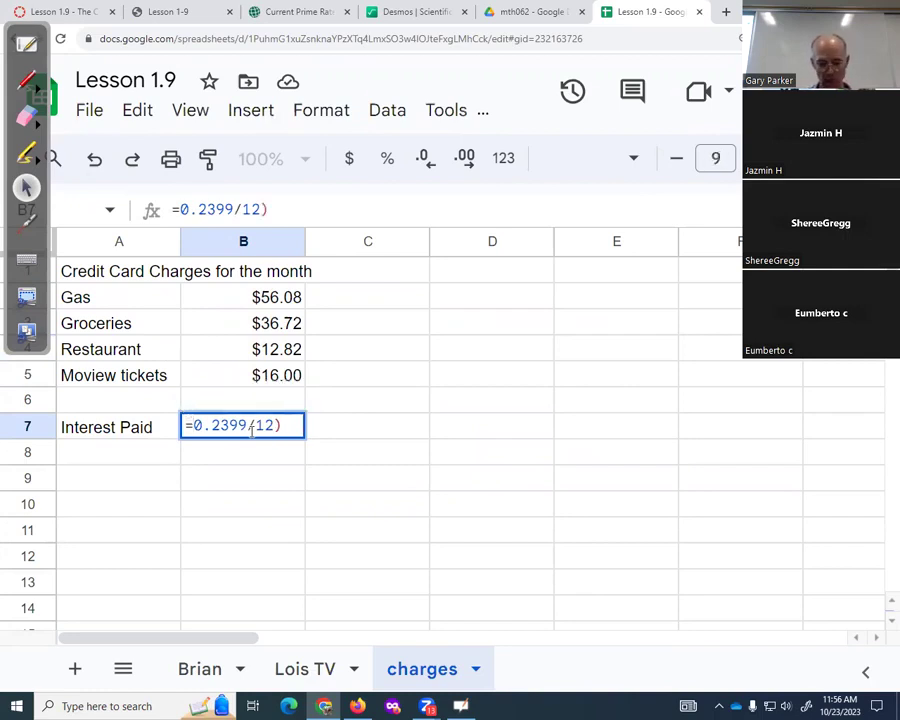
{"action": "type", "text": "("}
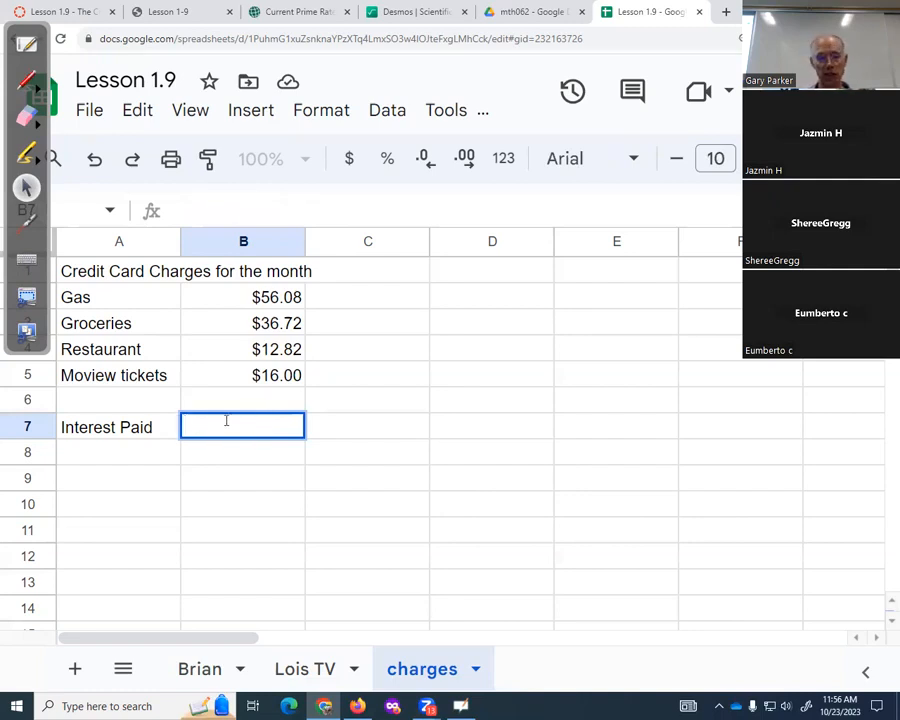
Step: Re-enter B7 as =(0.2399/12)*(B2+B3+B4+B5) using clicked charge references, giving $2.43
{"action": "type", "text": "="}
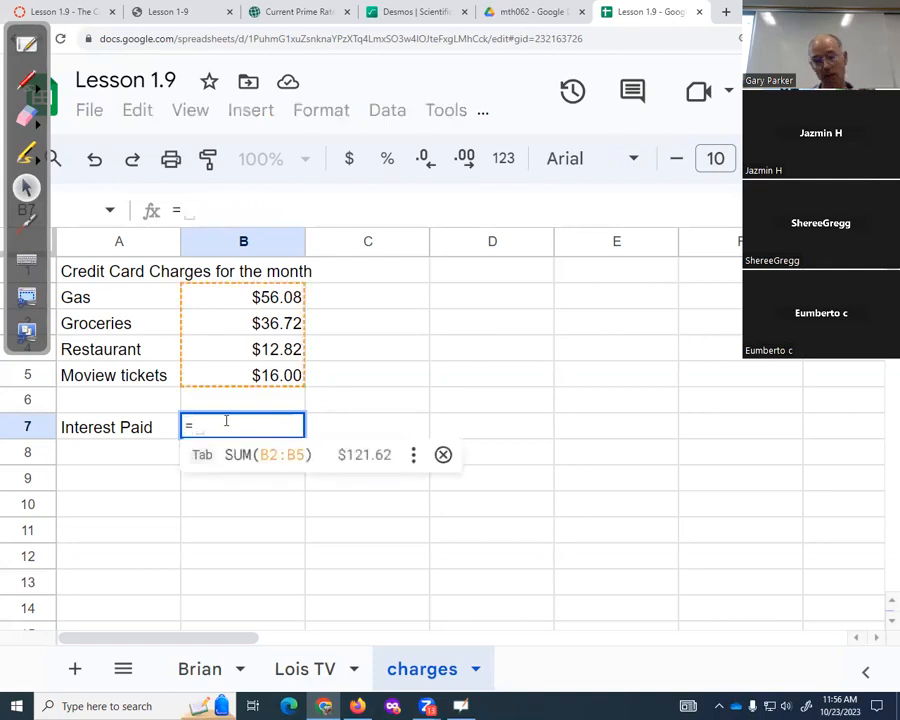
{"action": "type", "text": "(0."}
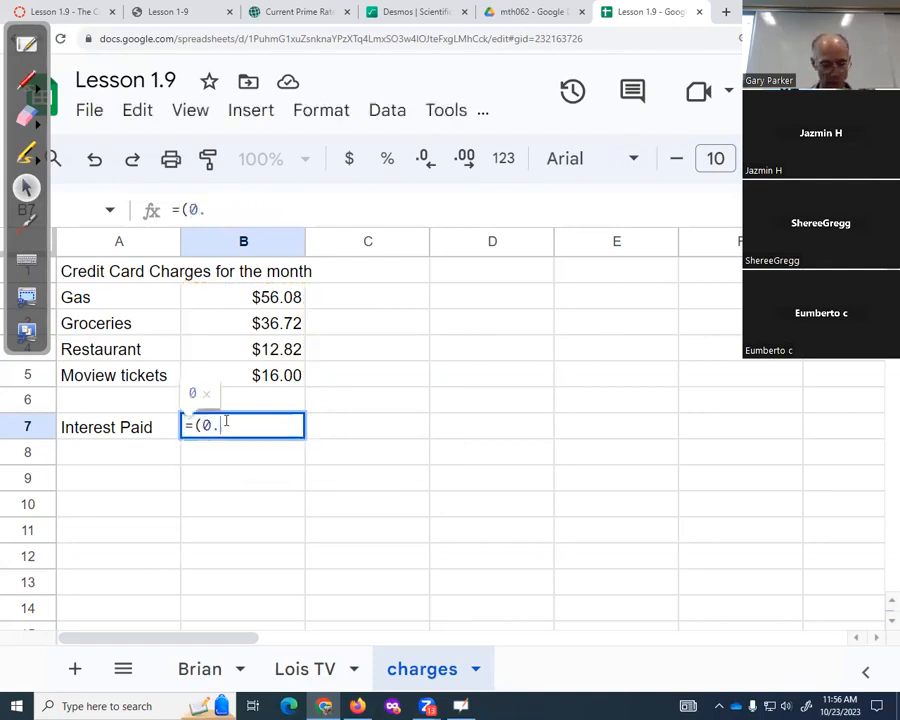
{"action": "type", "text": "2399/"}
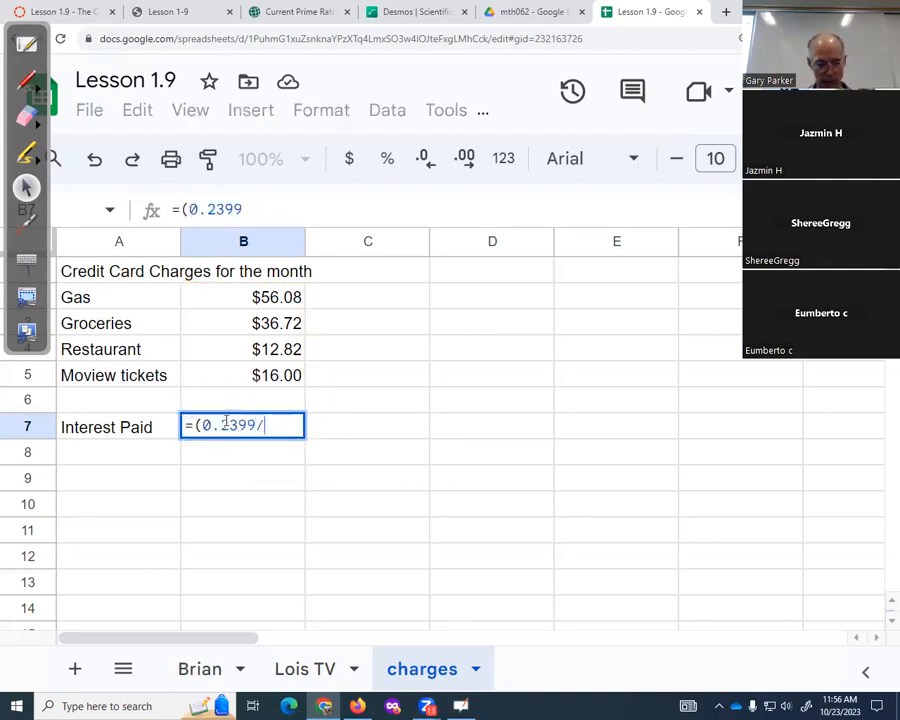
{"action": "type", "text": "12)"}
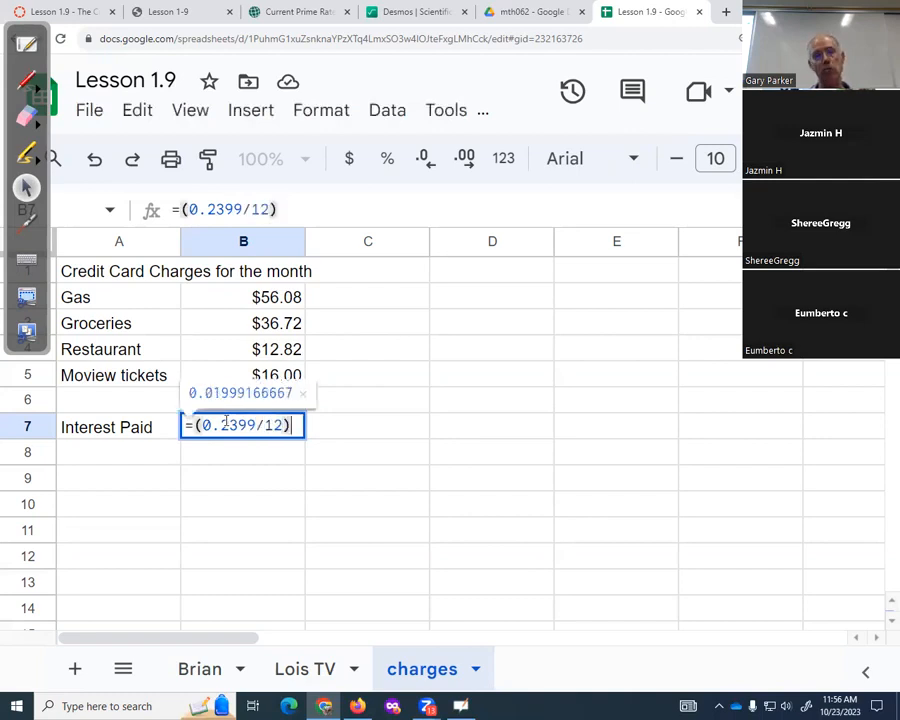
{"action": "type", "text": "*"}
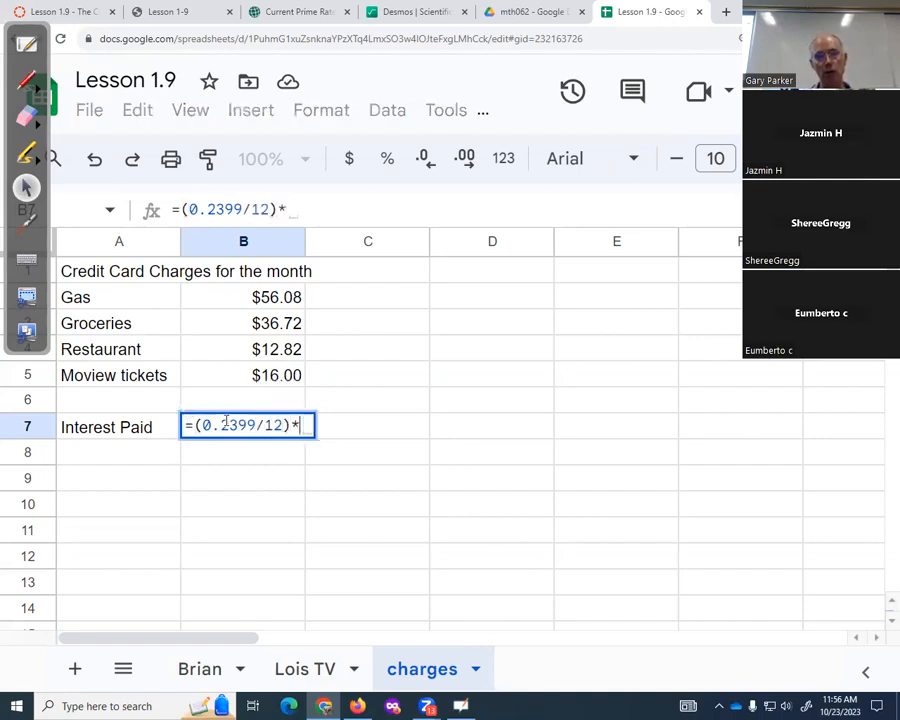
{"action": "type", "text": "(B2"}
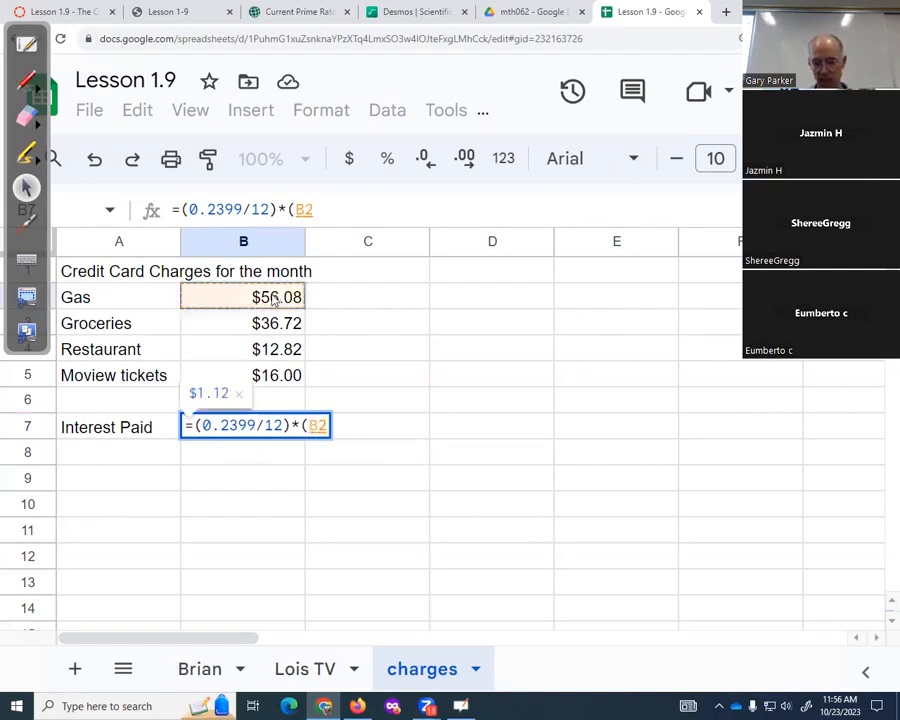
{"action": "type", "text": "+"}
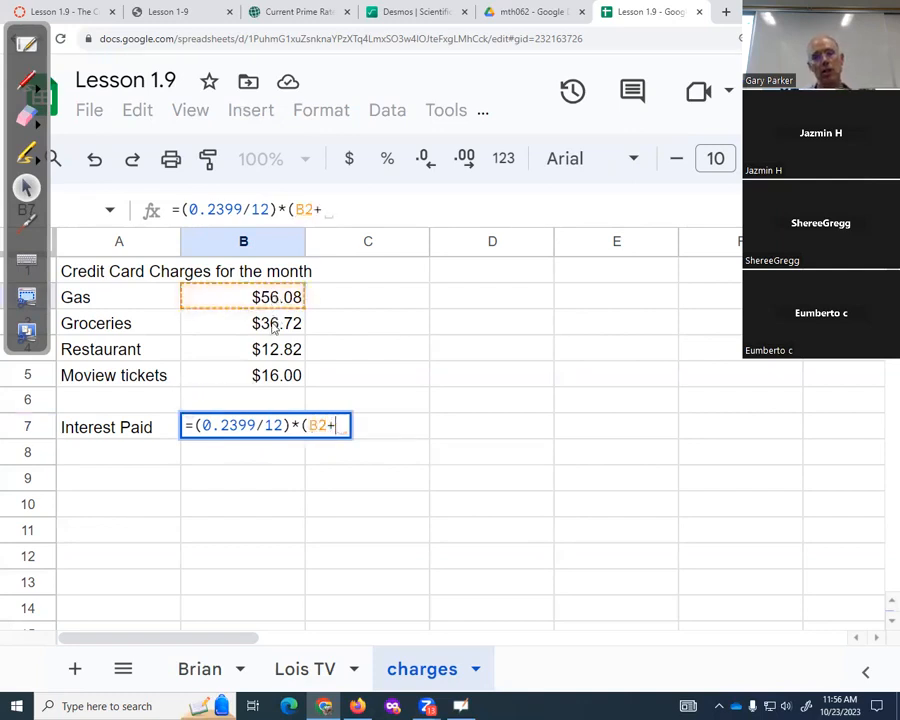
{"action": "left_click", "coordinate": [244, 324]}
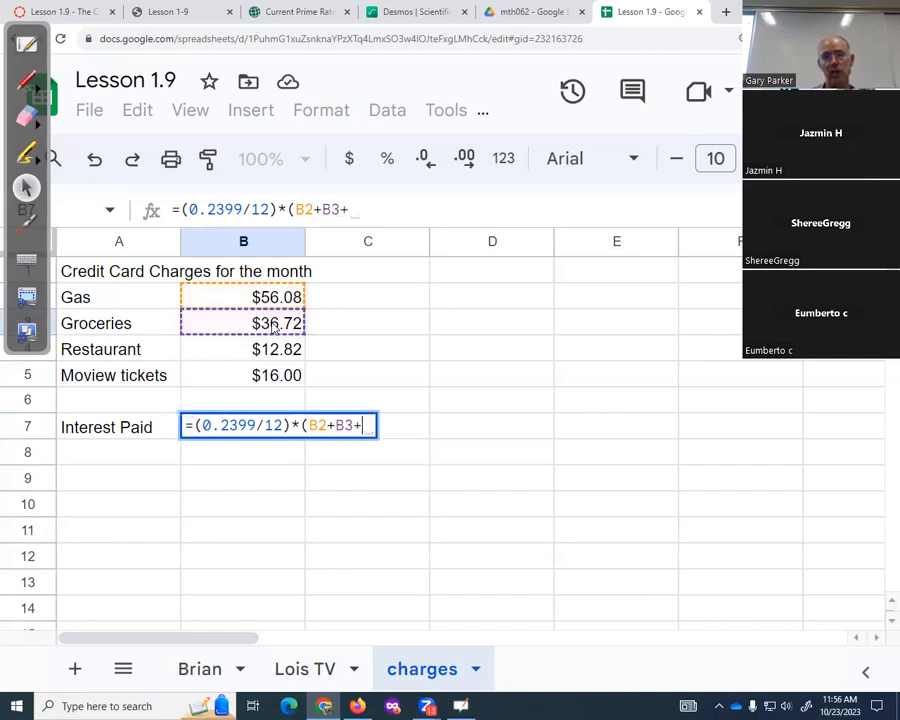
{"action": "left_click", "coordinate": [244, 348]}
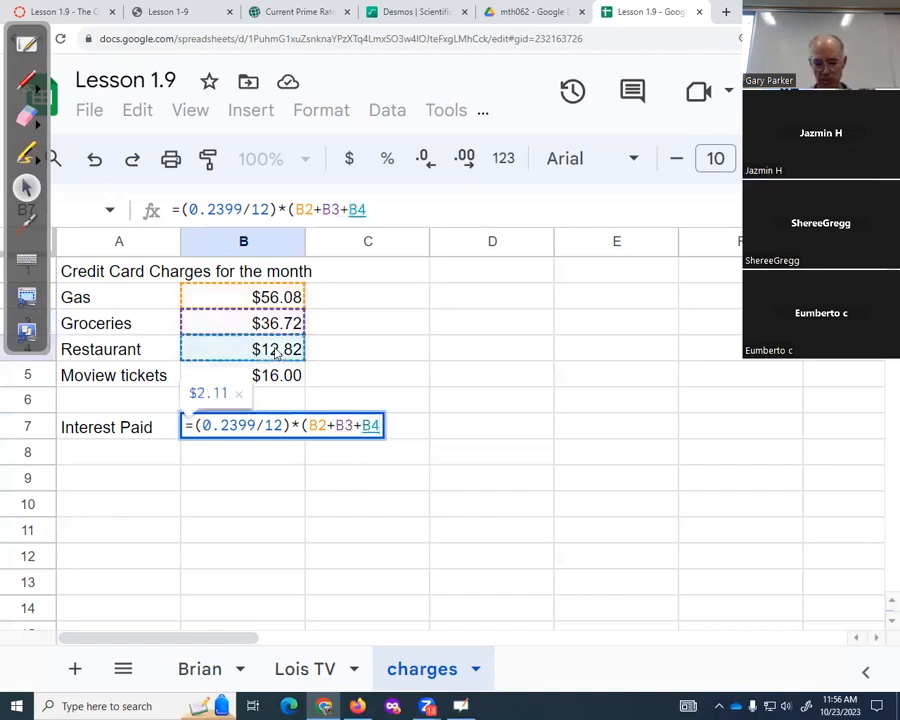
{"action": "type", "text": "+B5"}
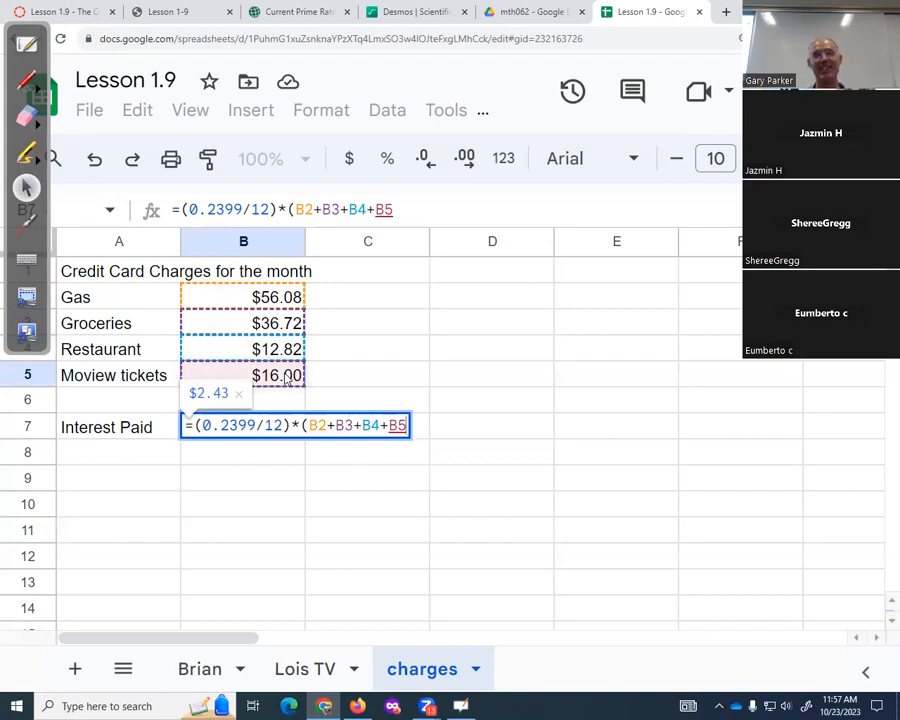
{"action": "type", "text": ")"}
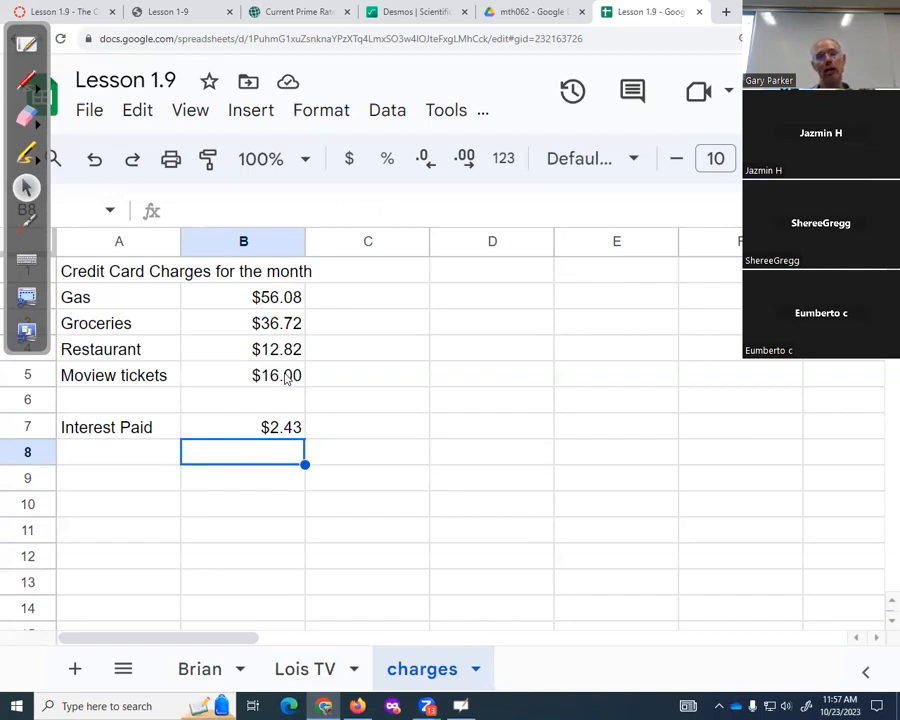
{"action": "mouse_move", "coordinate": [352, 432]}
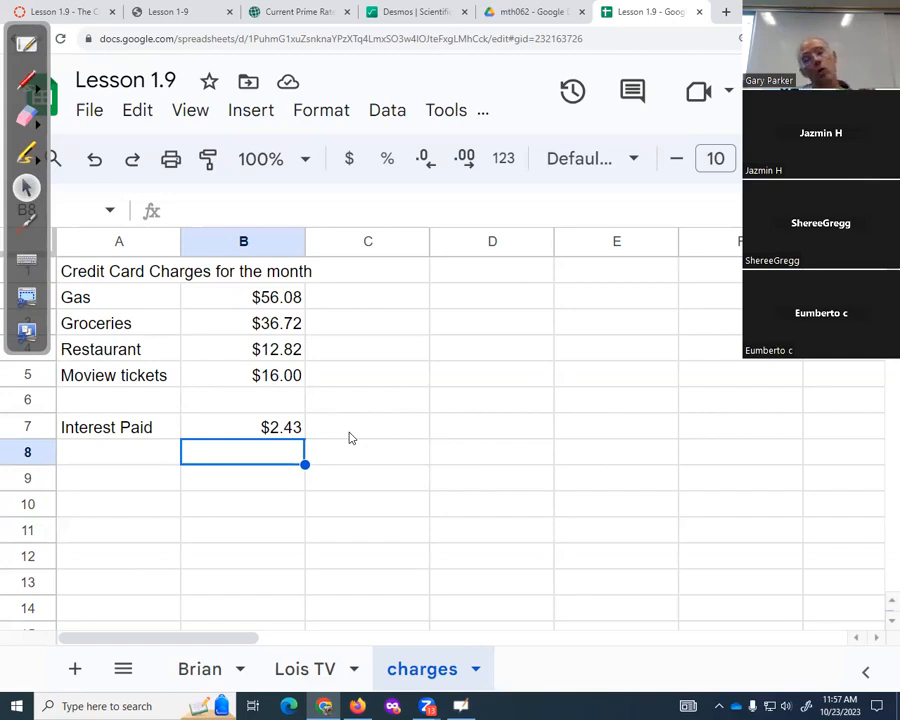
Step: Select the four charge amounts B2:B5 to read their $121.62 total in the status area
{"action": "left_click", "coordinate": [244, 296]}
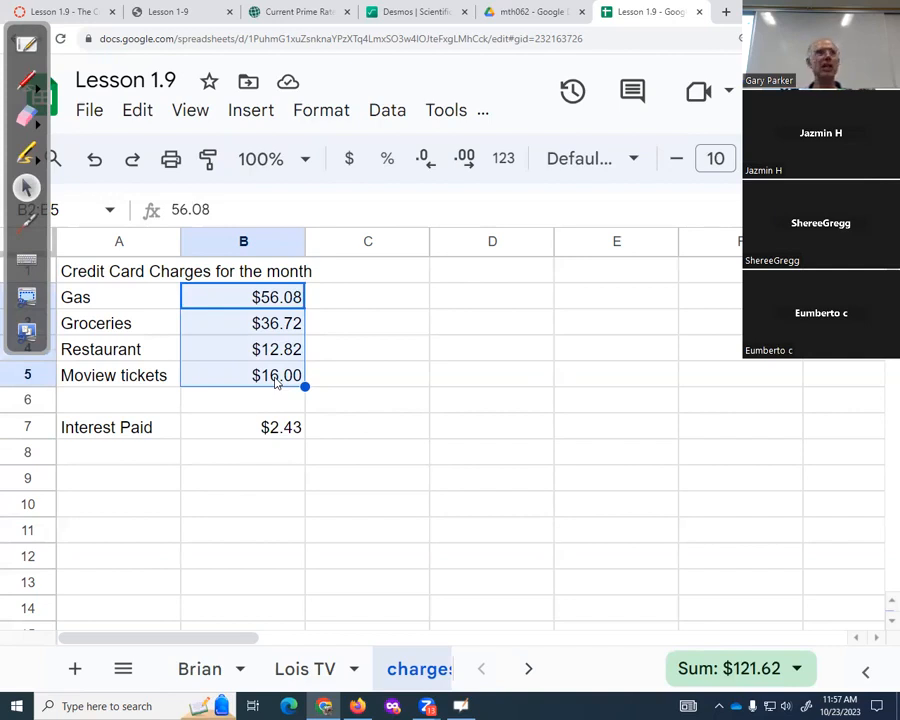
{"action": "mouse_move", "coordinate": [360, 432]}
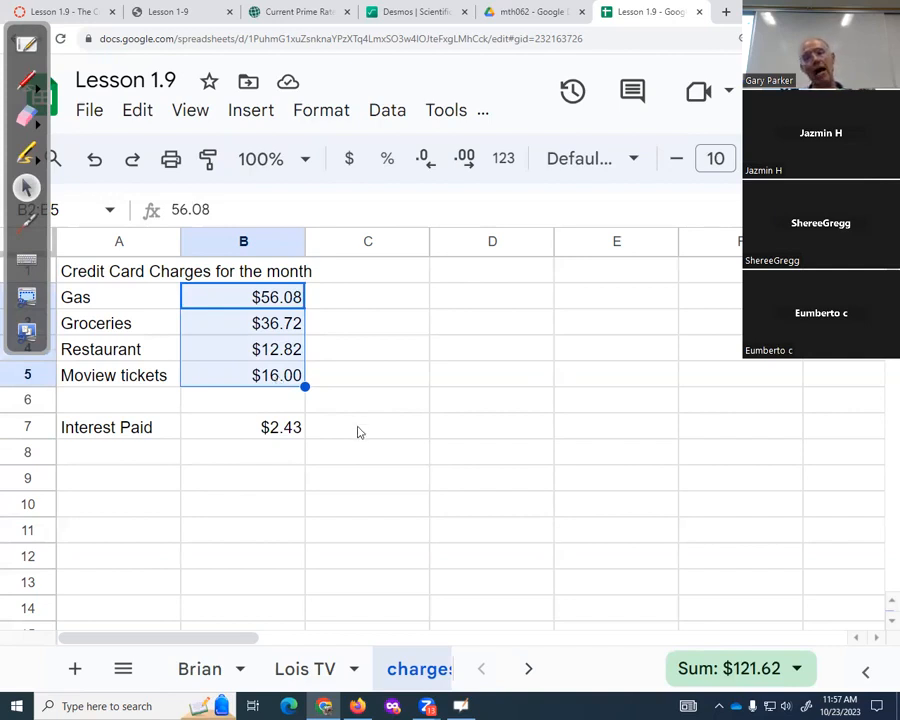
Step: Enter =sum(B2:B5)*0.2399/12 in C7 as an alternative interest formula
{"action": "left_click", "coordinate": [368, 428]}
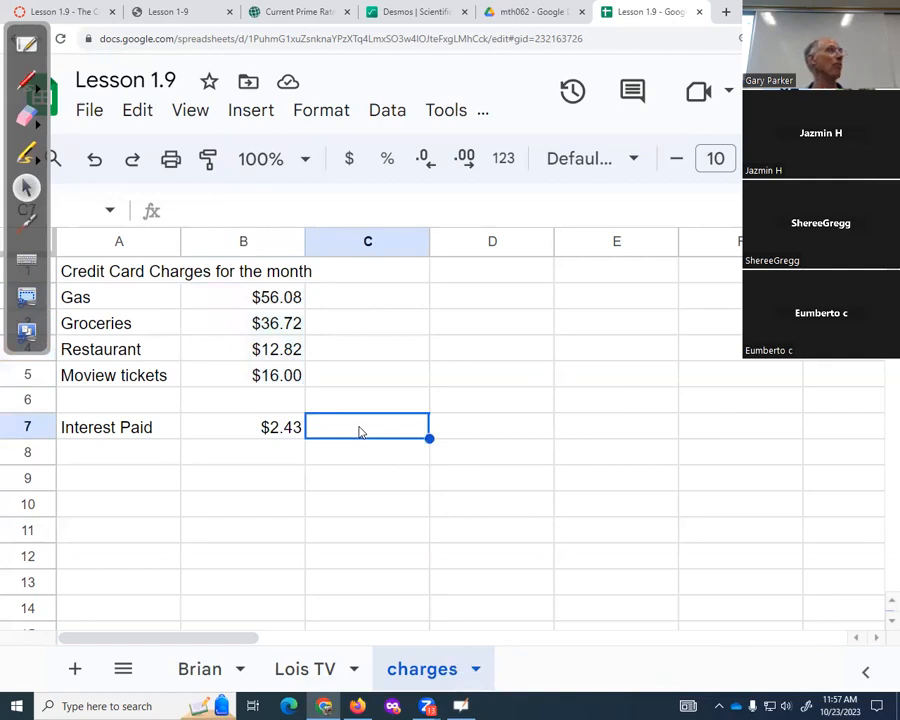
{"action": "type", "text": "="}
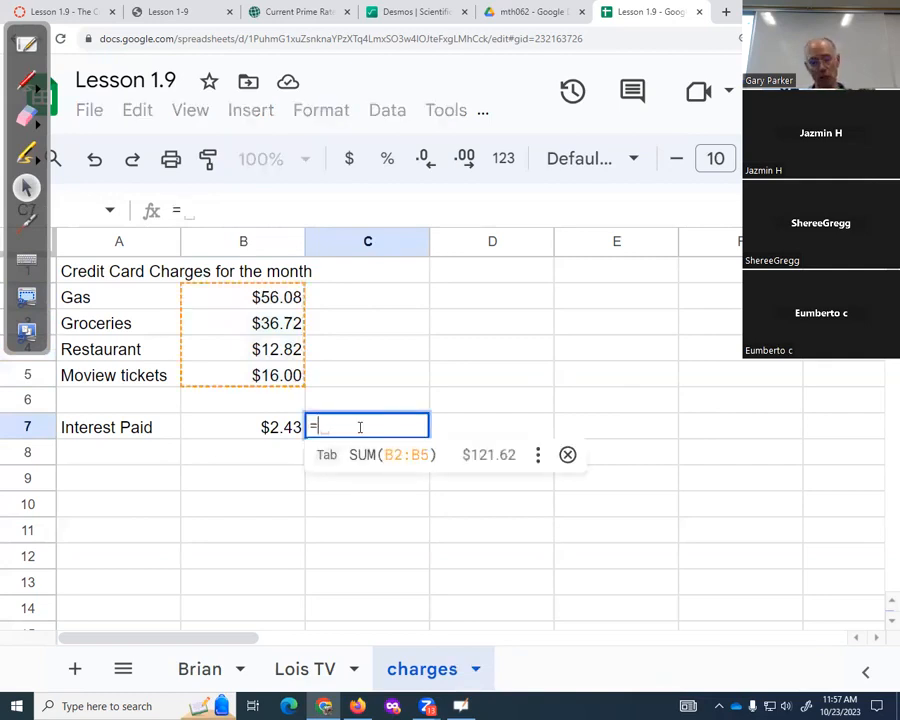
{"action": "type", "text": "sum"}
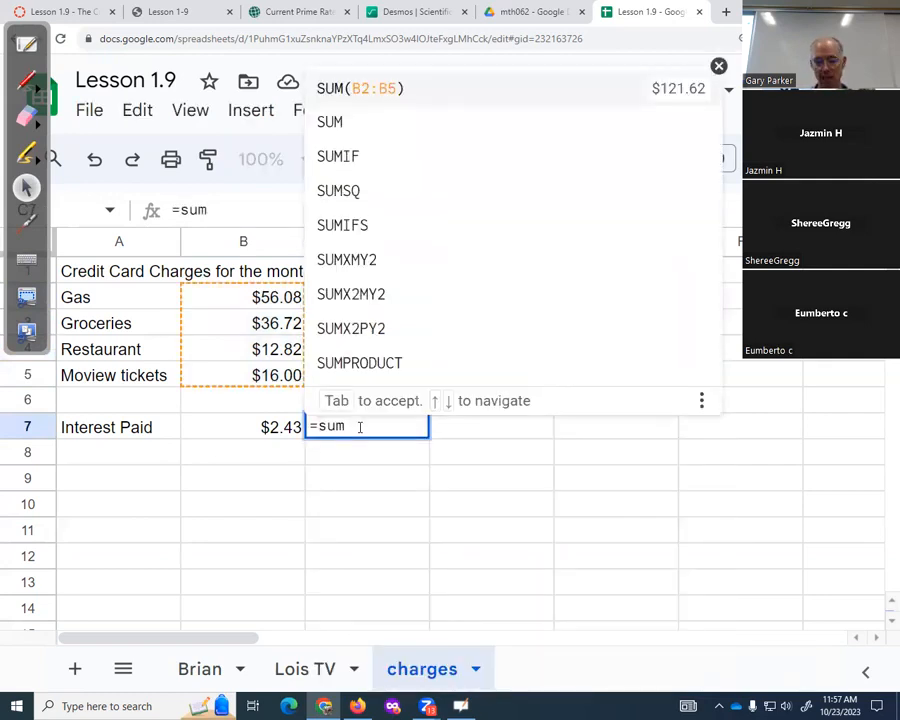
{"action": "type", "text": "(B2:B5"}
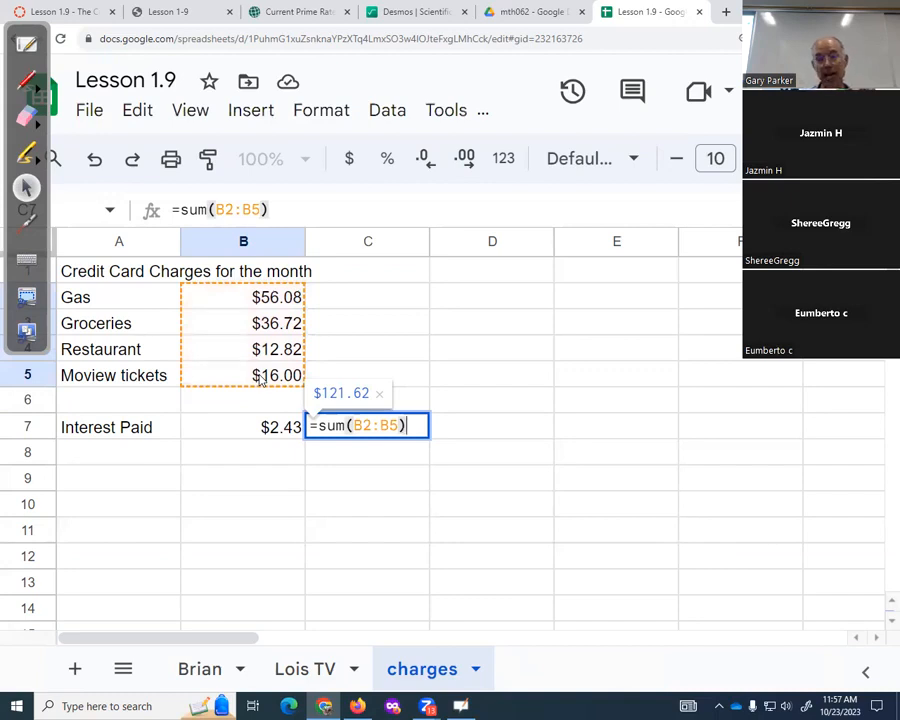
{"action": "type", "text": "*0."}
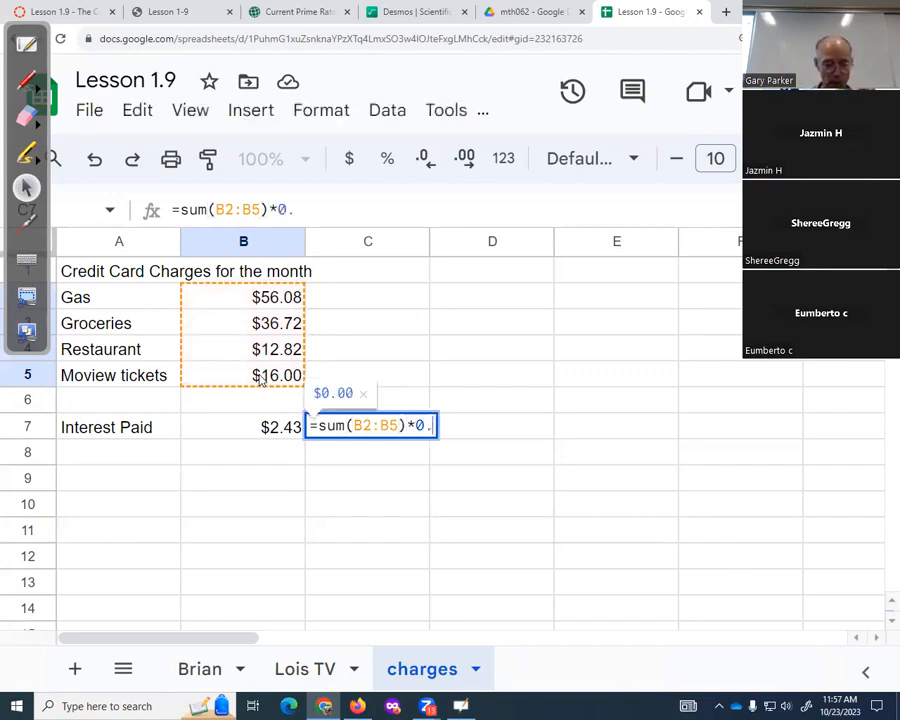
{"action": "type", "text": "2399/"}
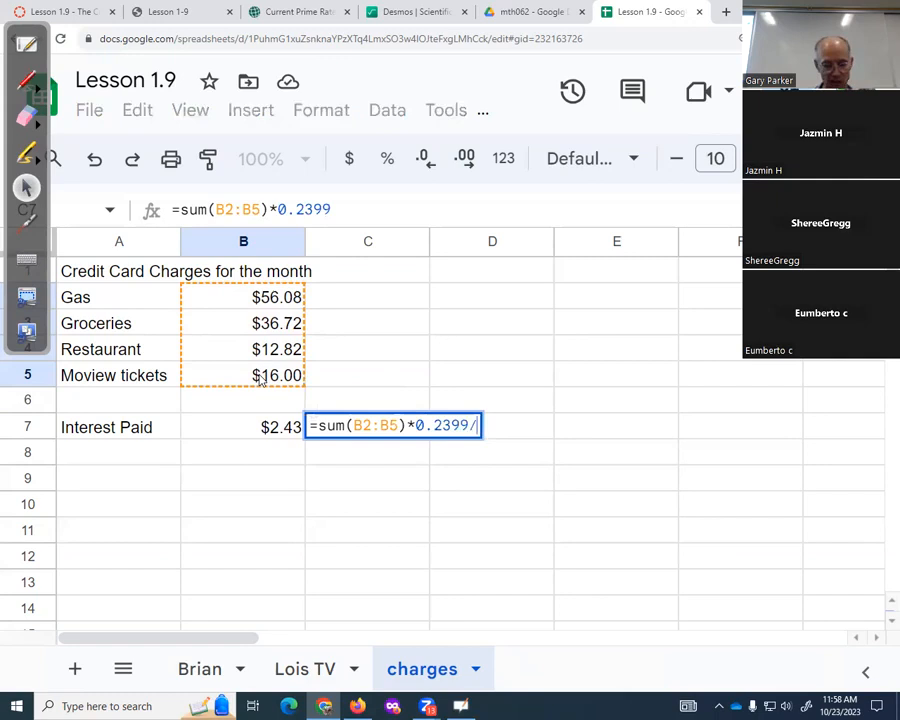
{"action": "type", "text": "12"}
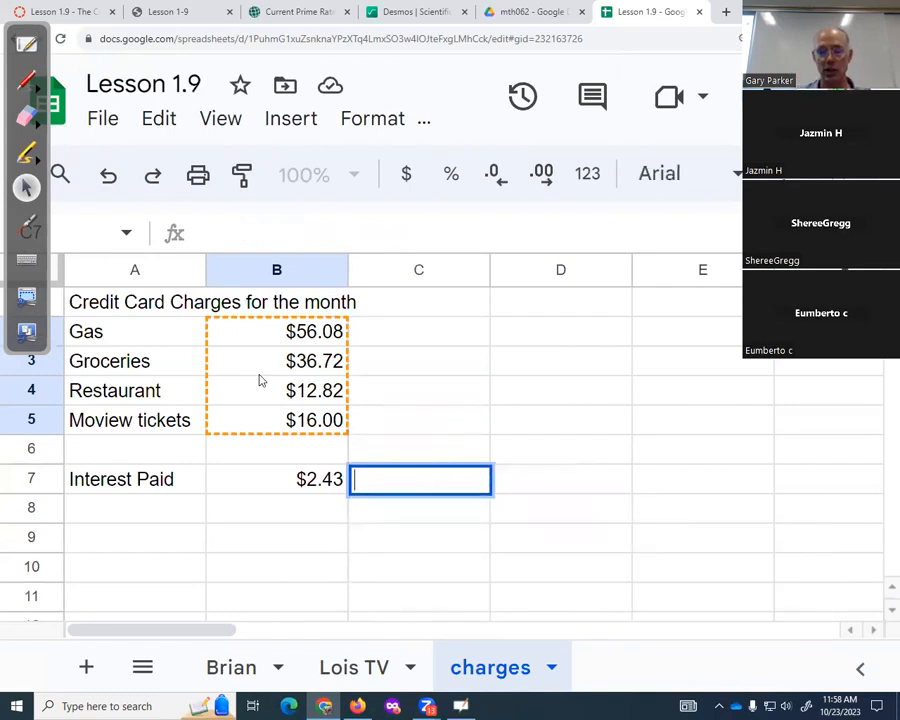
Step: Rebuild C7 as =SUM(B2:B5)*0.2399/12, previewing $2.43
{"action": "type", "text": "="}
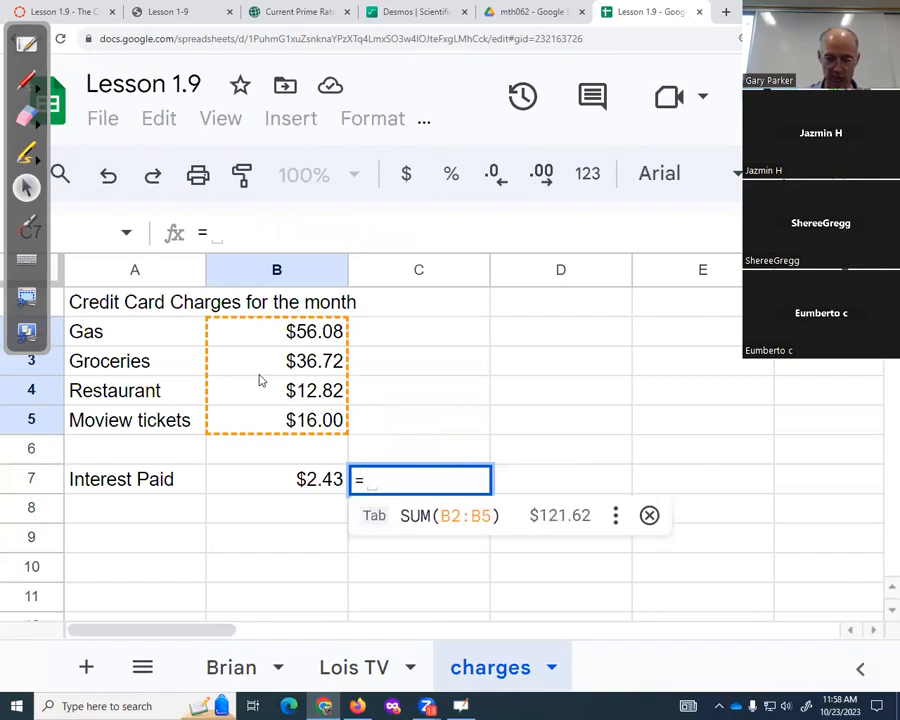
{"action": "type", "text": "sum"}
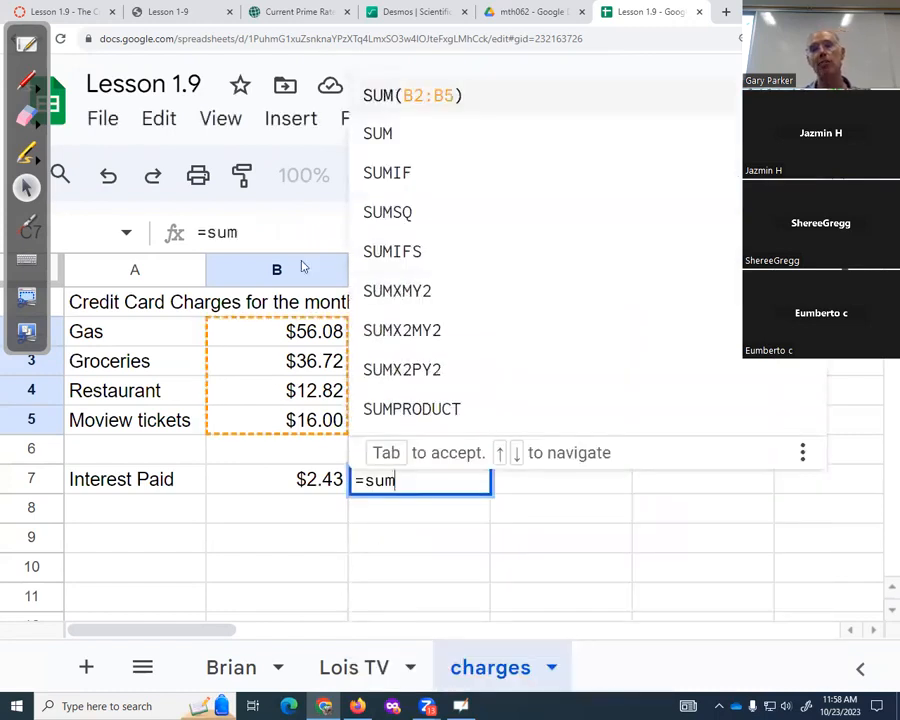
{"action": "mouse_move", "coordinate": [378, 134]}
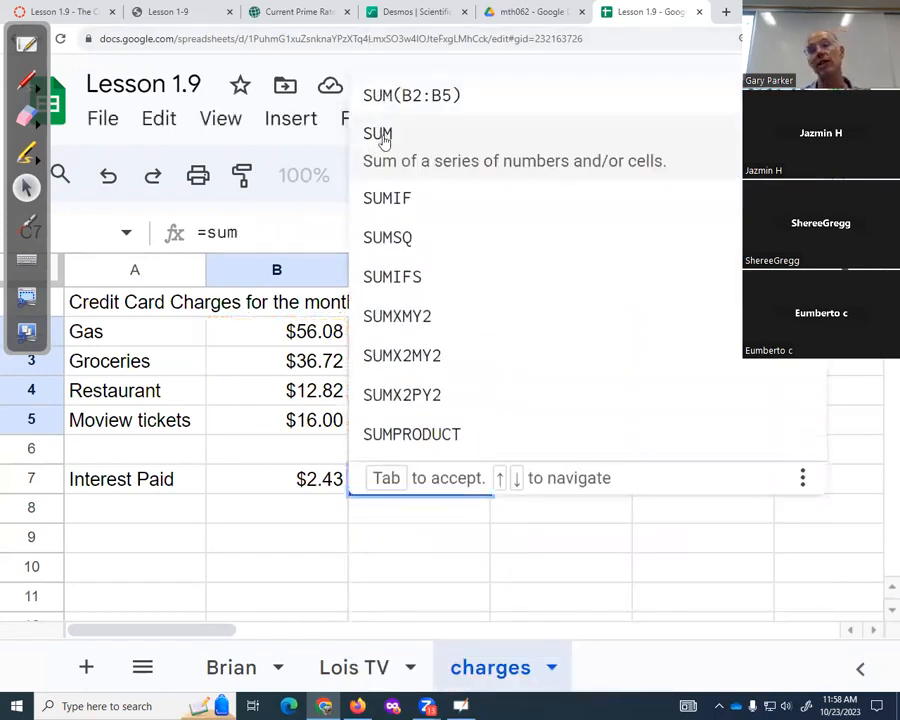
{"action": "mouse_move", "coordinate": [390, 140]}
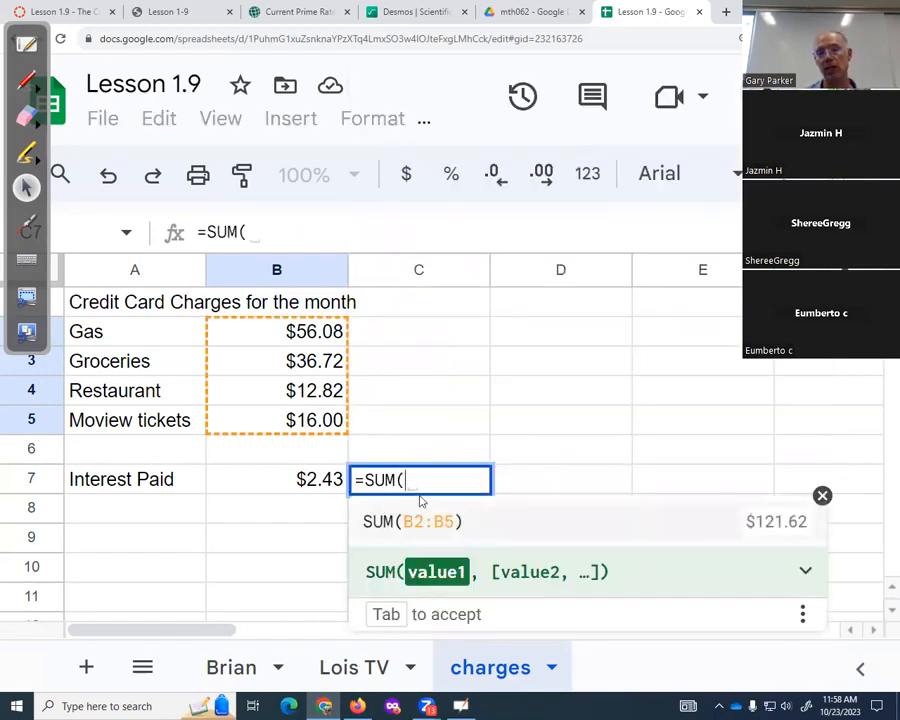
{"action": "mouse_move", "coordinate": [322, 442]}
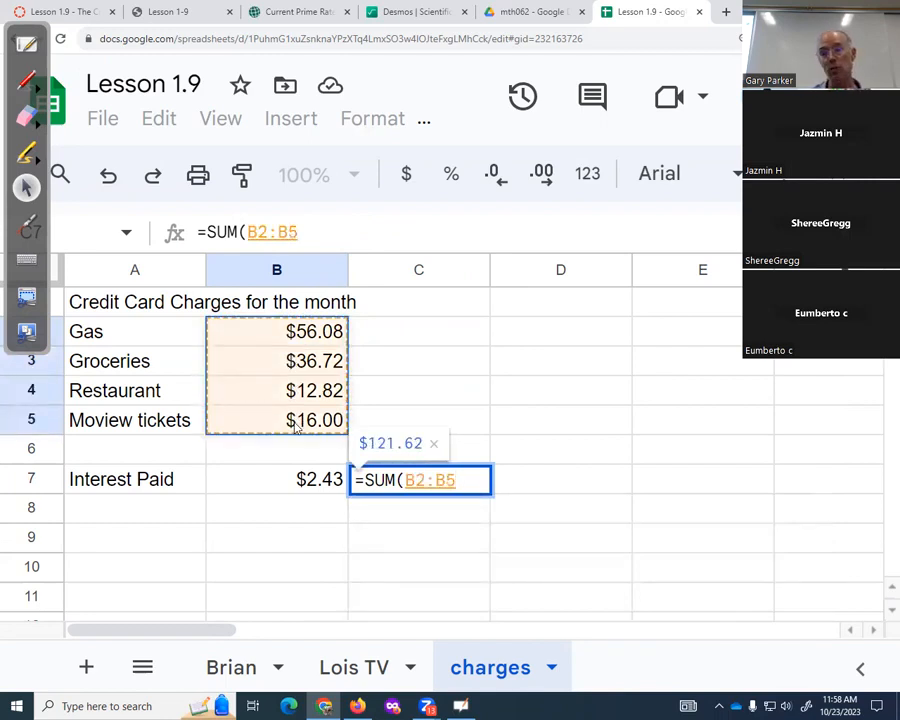
{"action": "type", "text": ")"}
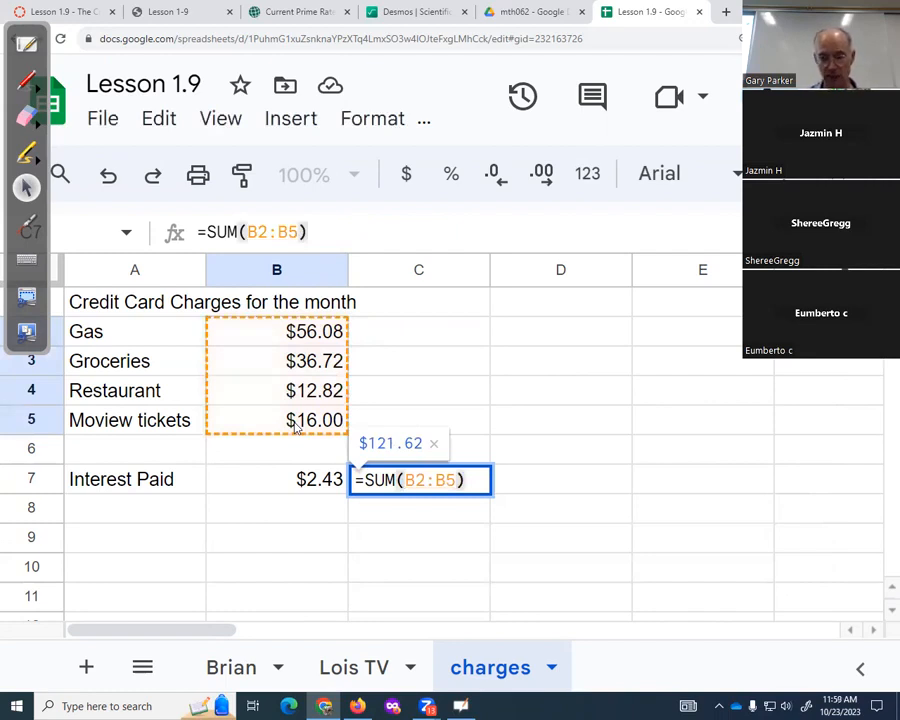
{"action": "type", "text": "*"}
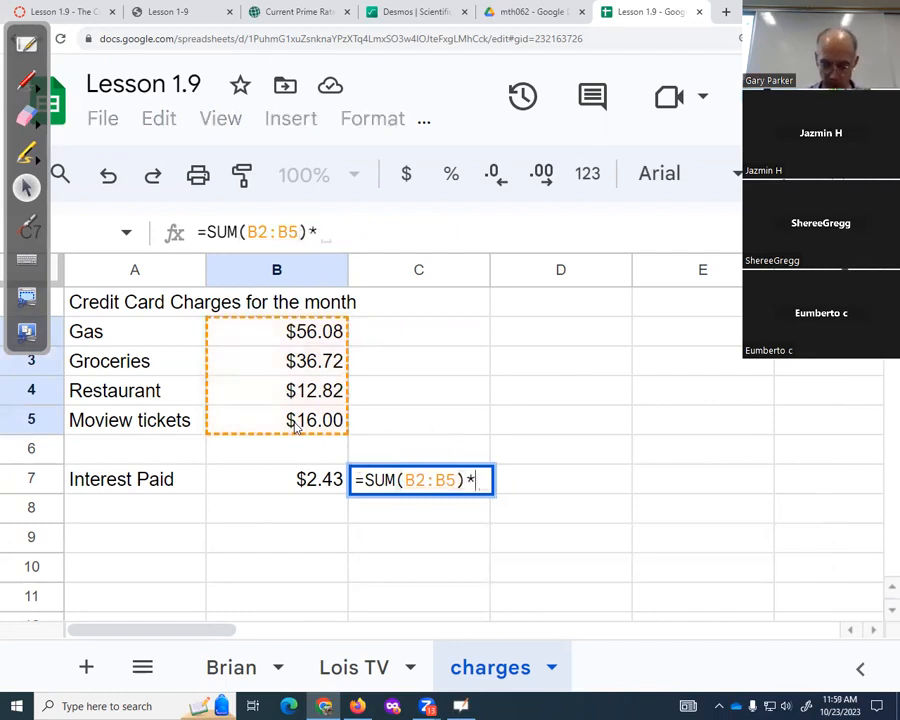
{"action": "type", "text": "0.2399"}
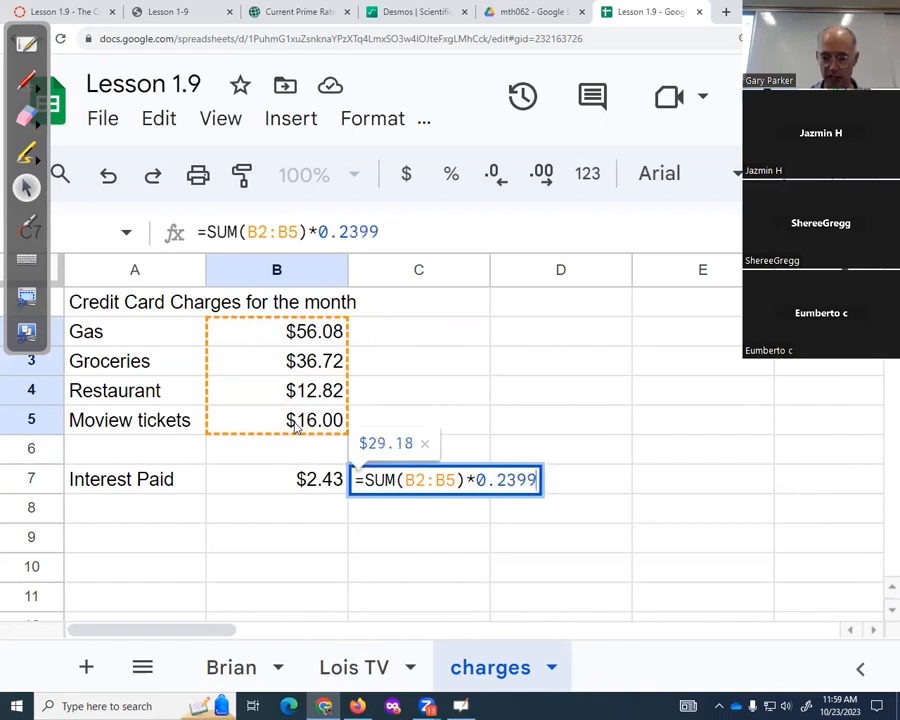
{"action": "type", "text": "/12"}
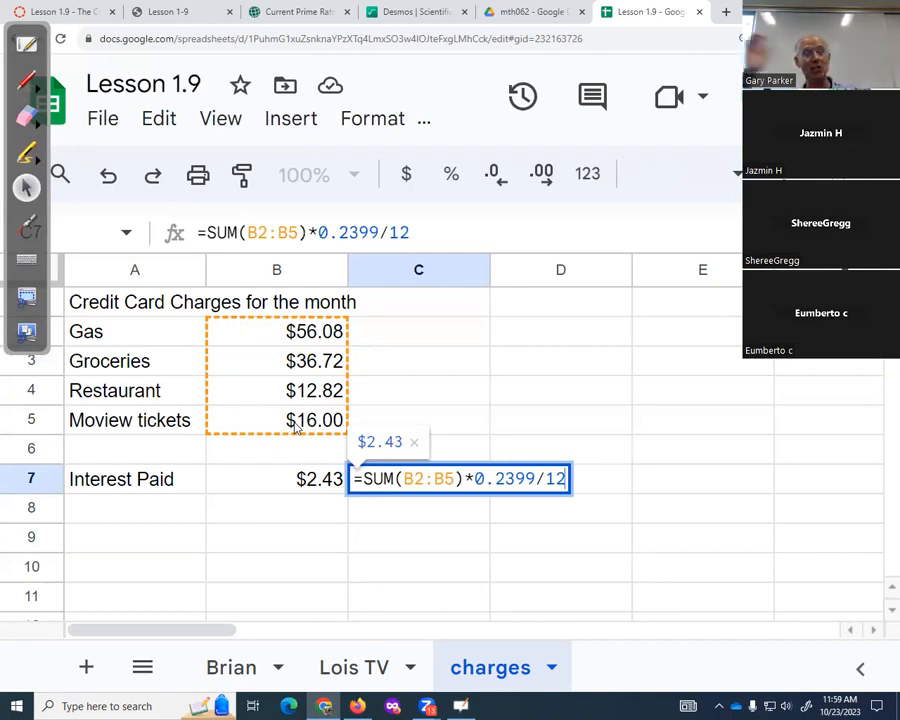
{"action": "mouse_move", "coordinate": [288, 424]}
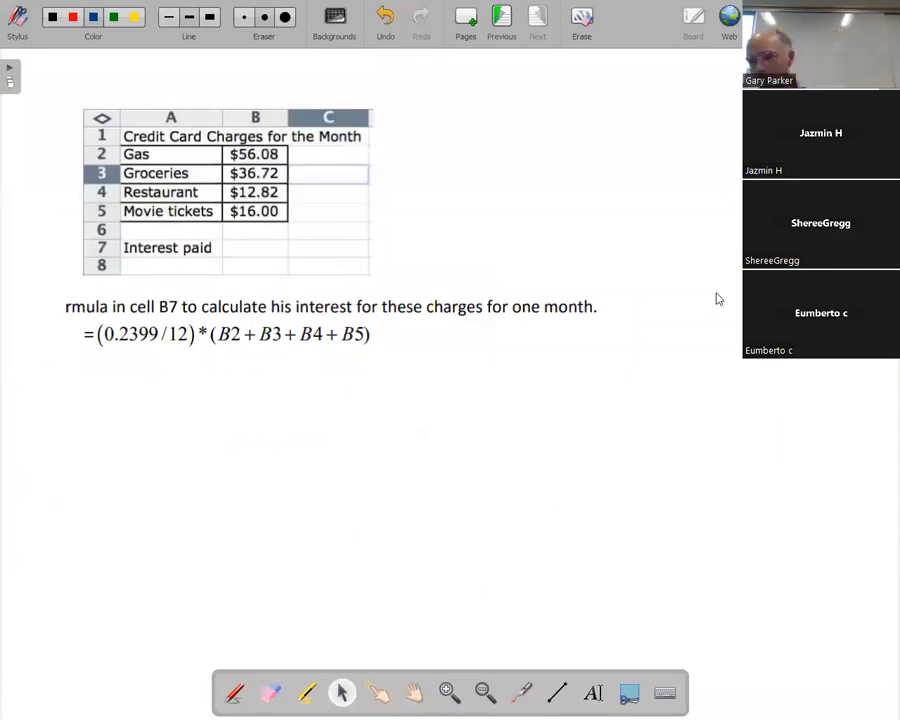
Step: Handwrite = 0.2399/12*sum(B2:B5) in green below the textbook formula
{"action": "left_click", "coordinate": [234, 692]}
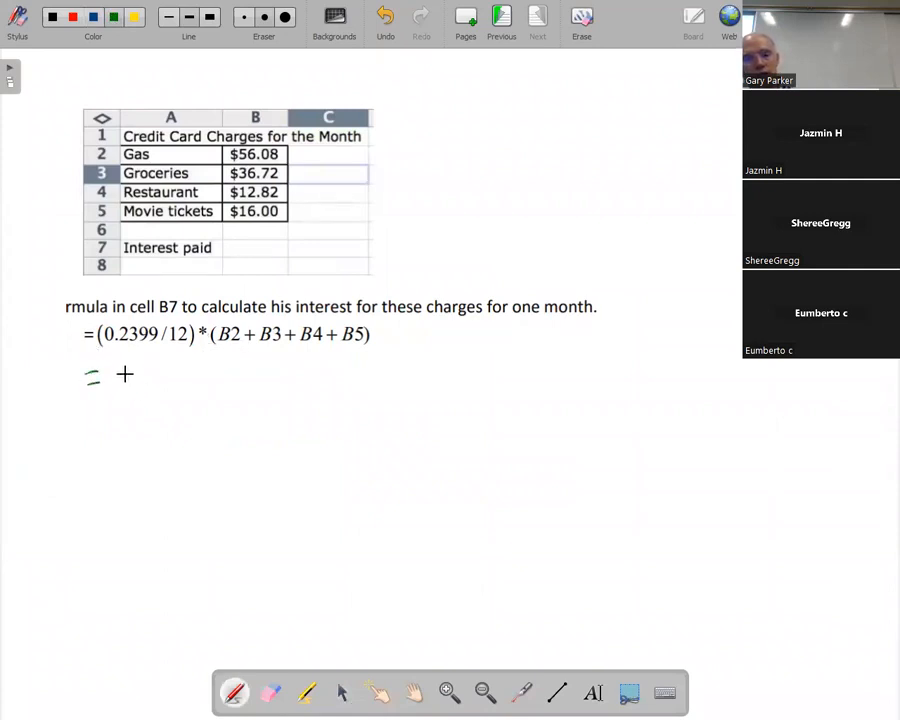
{"action": "mouse_move", "coordinate": [252, 486]}
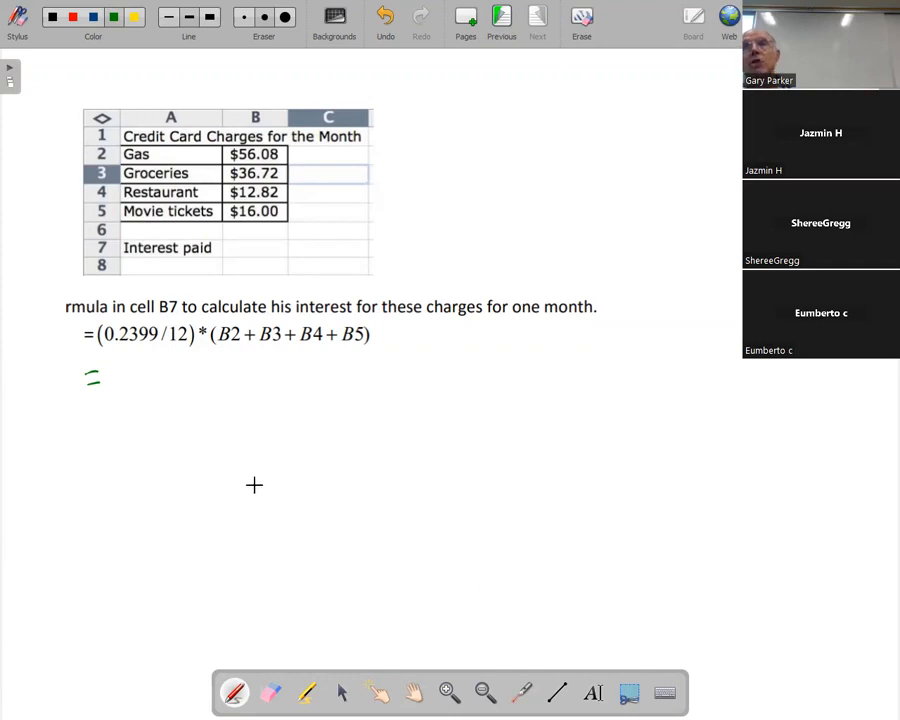
{"action": "mouse_move", "coordinate": [132, 376]}
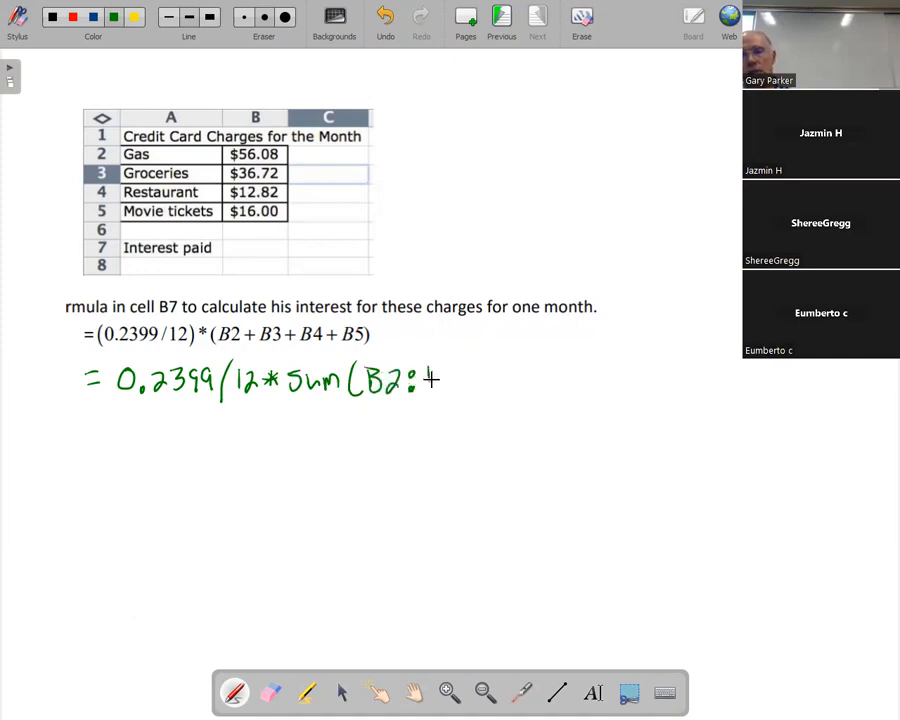
{"action": "type", "text": "B5)"}
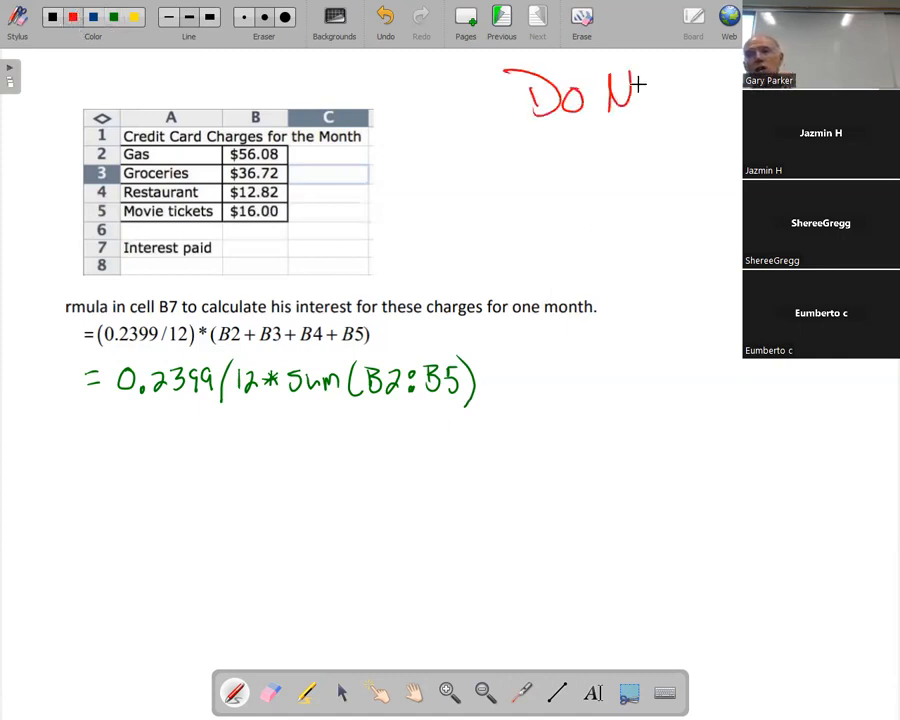
Step: Write the red 'Do Not' warning about a comma-style sum at the top right
{"action": "left_click_drag", "start_coordinate": [640, 90], "coordinate": [744, 90]}
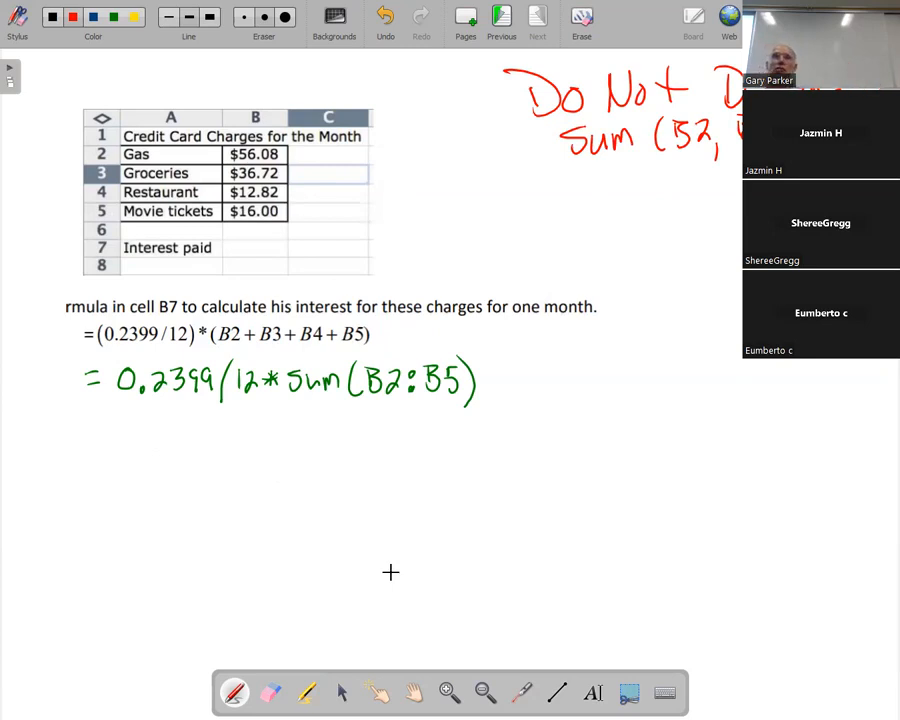
{"action": "mouse_move", "coordinate": [344, 520]}
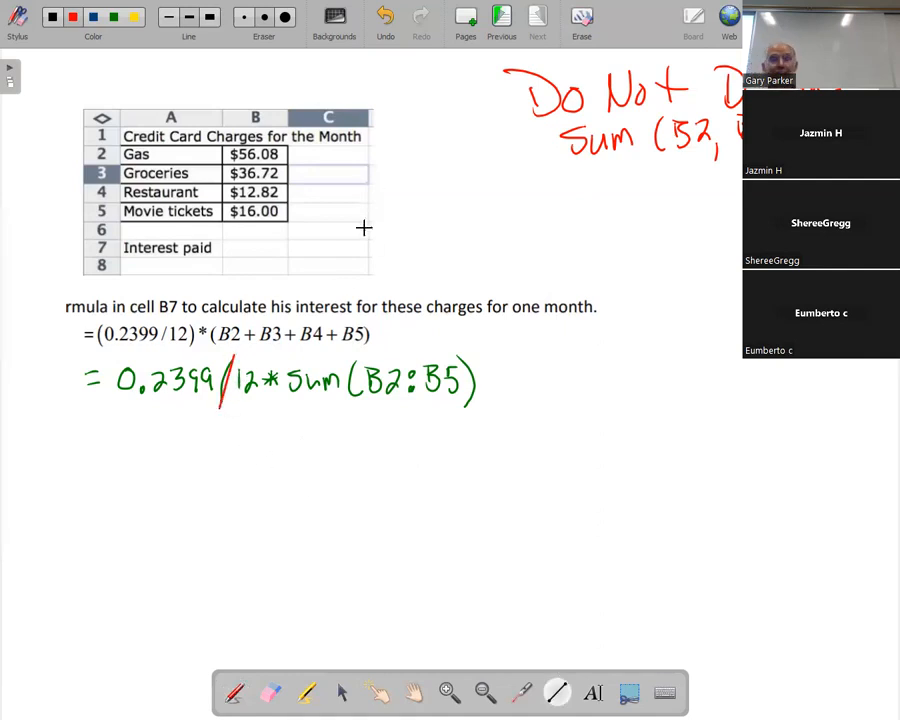
{"action": "mouse_move", "coordinate": [350, 294]}
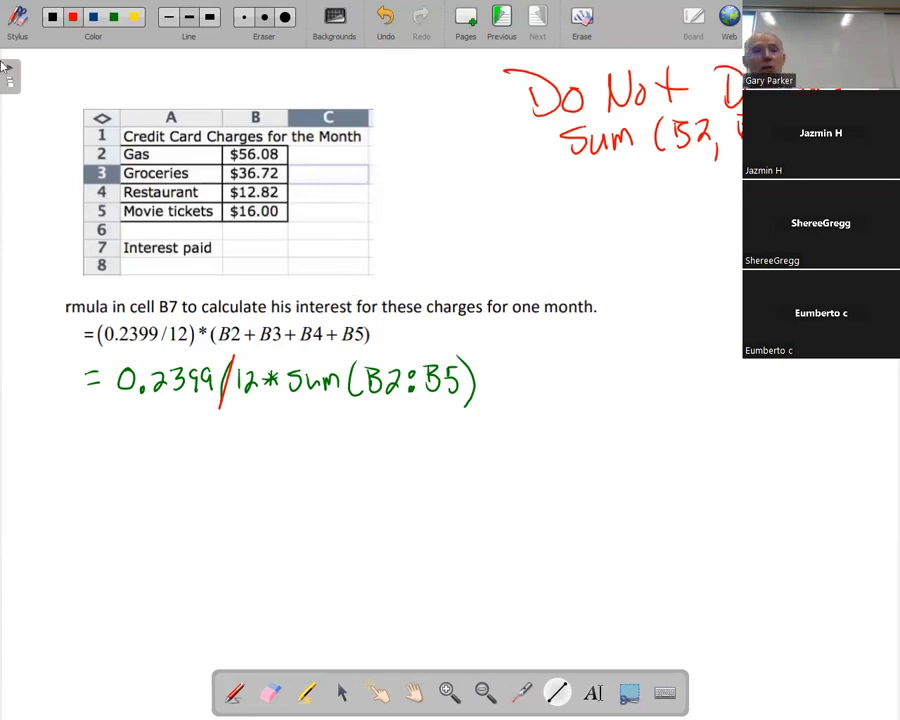
{"action": "mouse_move", "coordinate": [152, 476]}
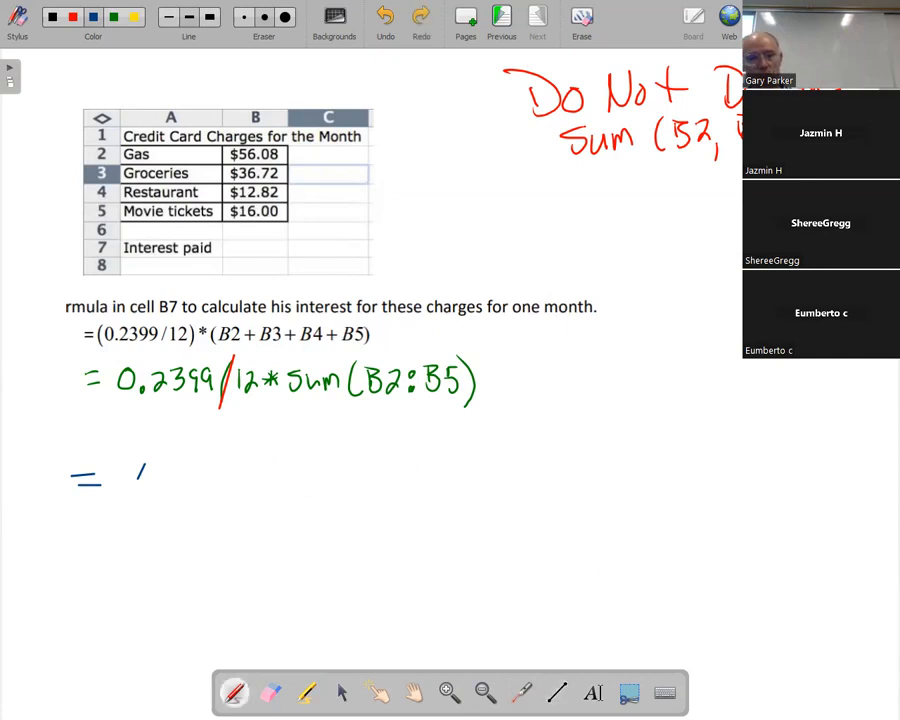
Step: Handwrite the blue formula = (Sum(B2:B5) × 0.2399)/12 below the green one
{"action": "left_click_drag", "start_coordinate": [120, 490], "coordinate": [184, 476]}
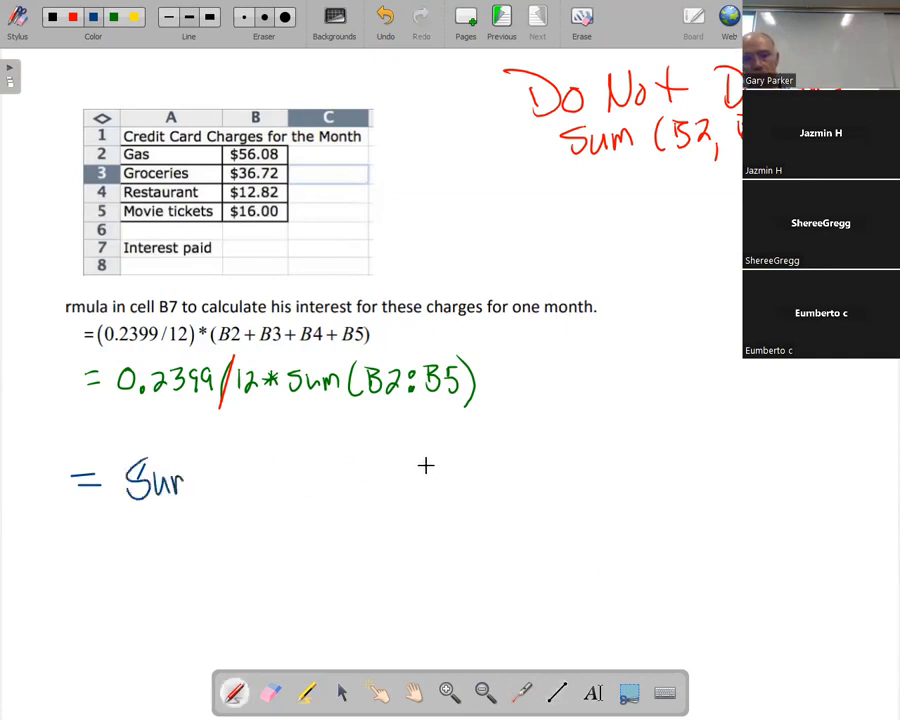
{"action": "left_click_drag", "start_coordinate": [184, 482], "coordinate": [264, 482]}
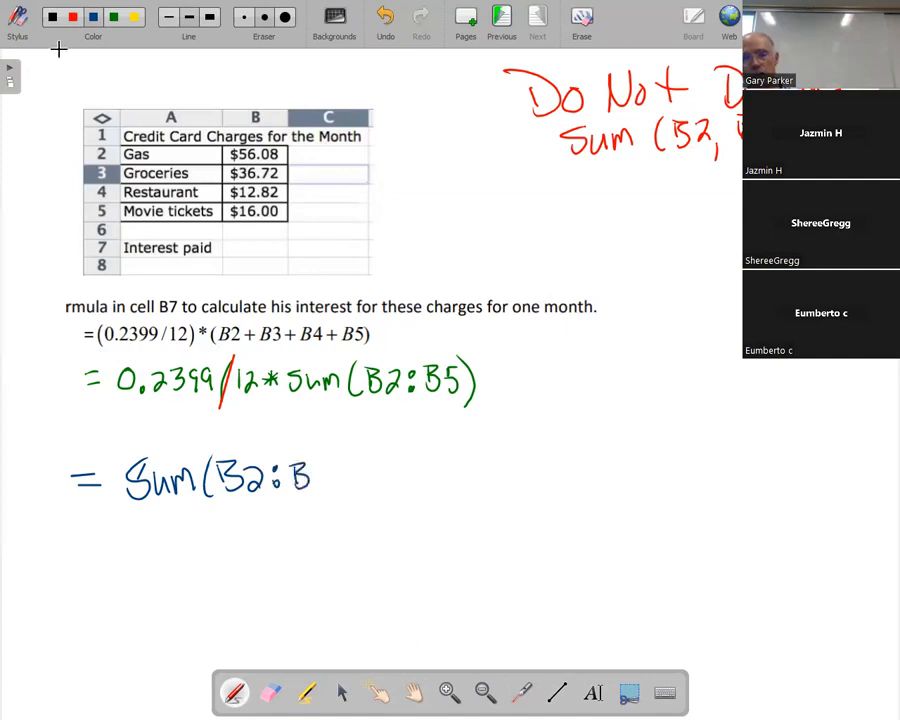
{"action": "left_click_drag", "start_coordinate": [310, 480], "coordinate": [364, 480]}
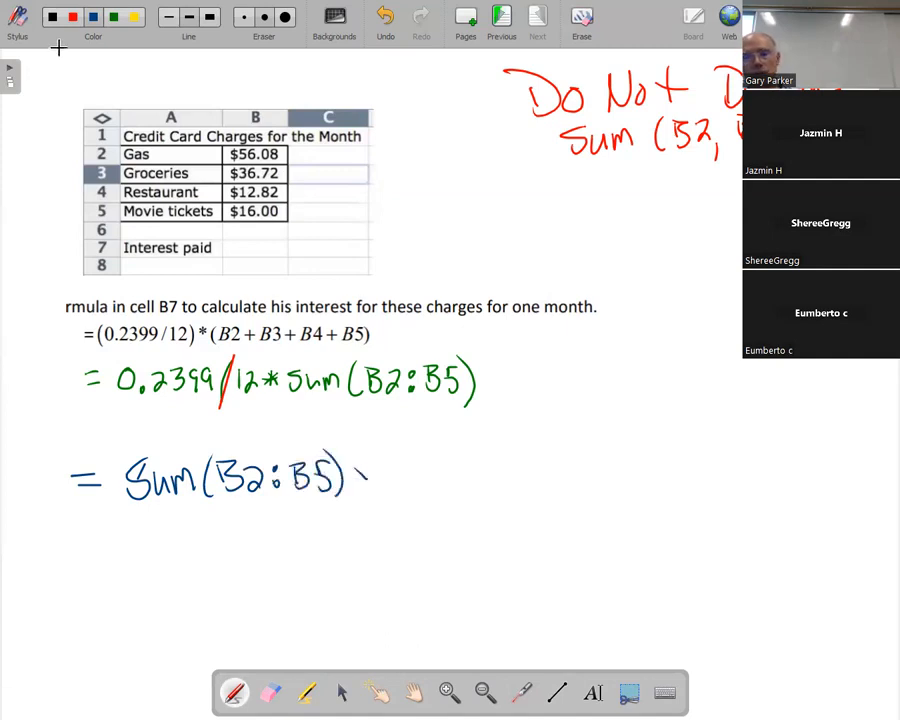
{"action": "left_click_drag", "start_coordinate": [356, 476], "coordinate": [376, 476]}
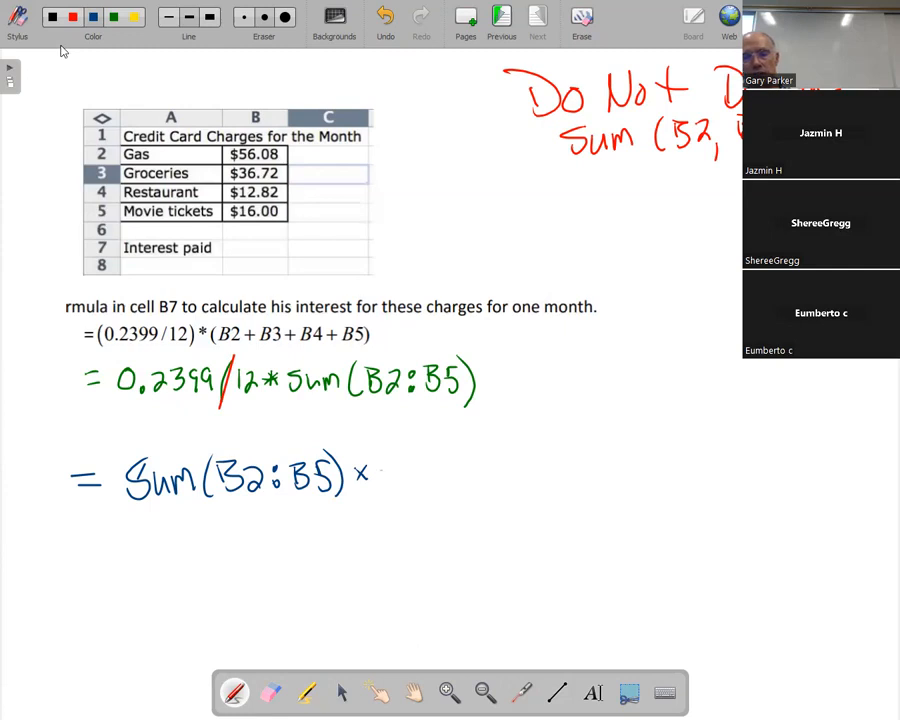
{"action": "left_click_drag", "start_coordinate": [384, 476], "coordinate": [430, 480]}
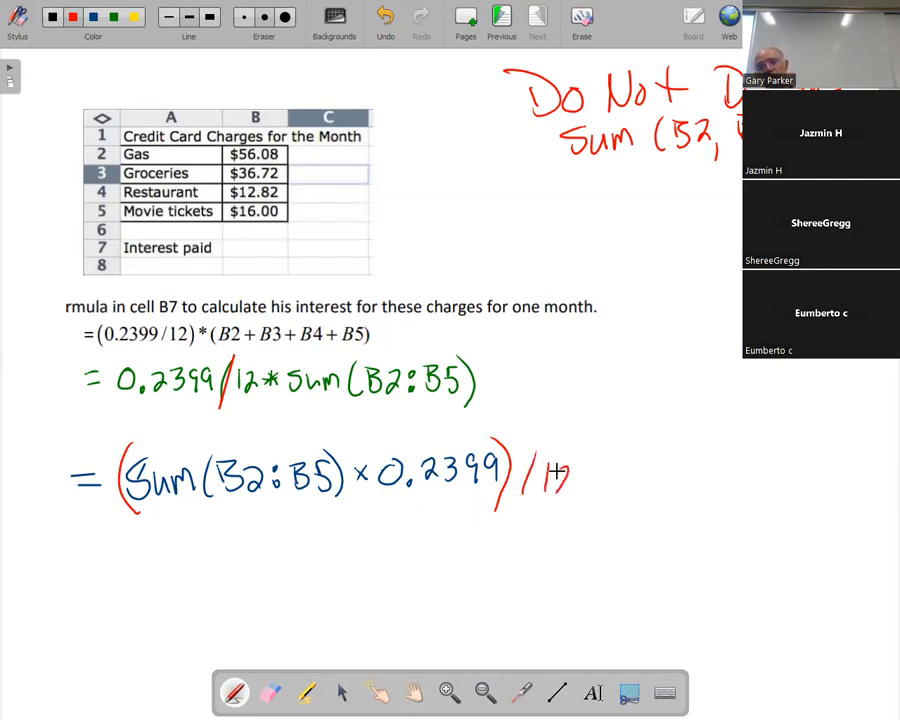
{"action": "left_click_drag", "start_coordinate": [560, 476], "coordinate": [576, 496]}
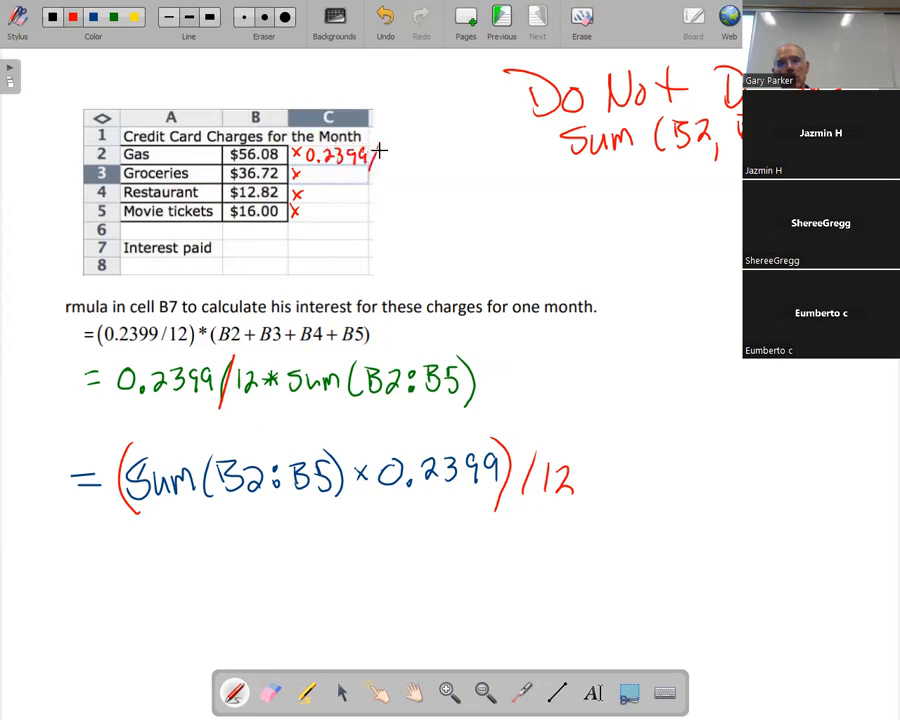
Step: Mark the charges as ×0.2399 in red, then bring up the lesson PDF
{"action": "left_click_drag", "start_coordinate": [364, 156], "coordinate": [396, 160]}
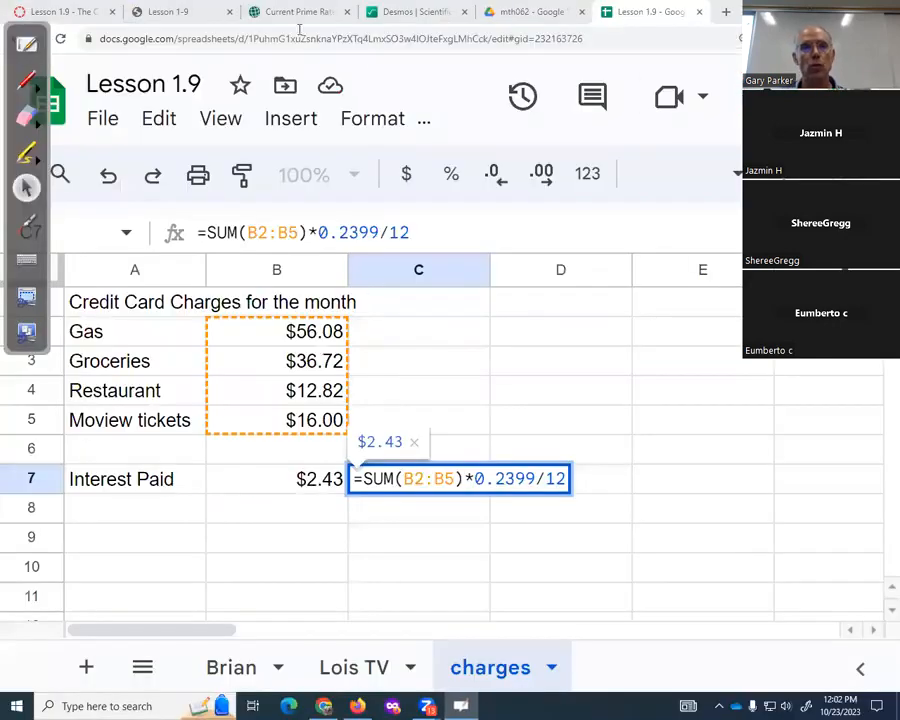
{"action": "left_click", "coordinate": [176, 12]}
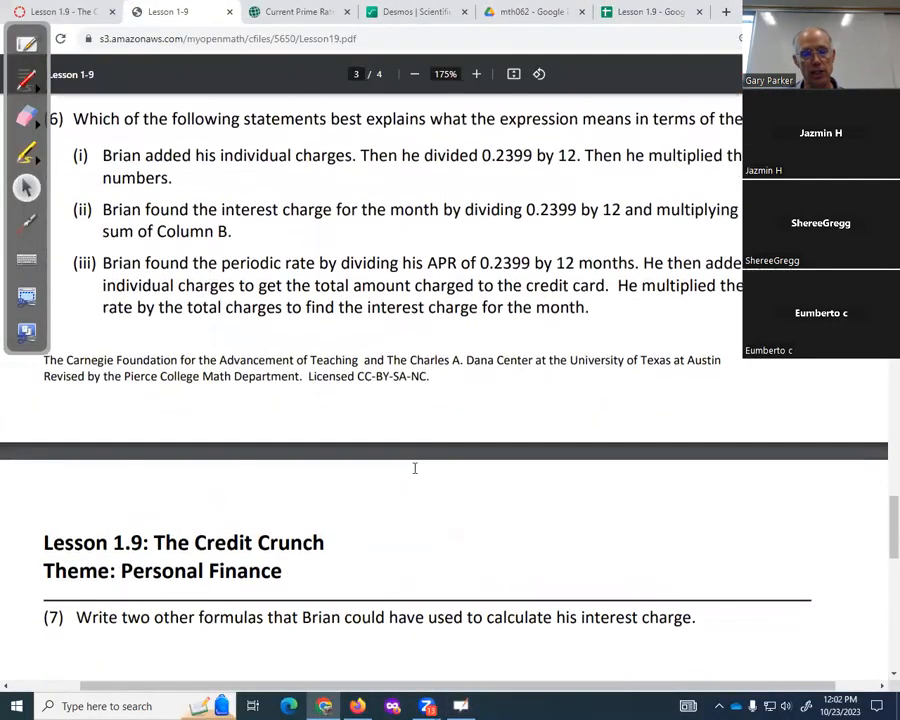
Step: Scroll the PDF to page 4 showing question 7 on two other interest formulas
{"action": "scroll", "scroll_direction": "down", "scroll_amount": 3}
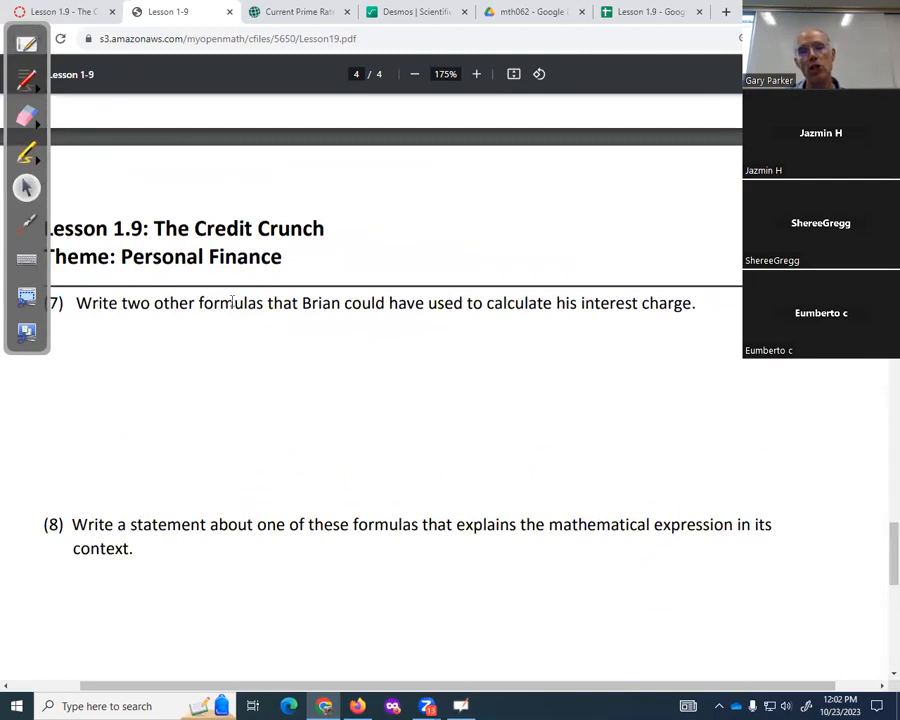
{"action": "mouse_move", "coordinate": [664, 304]}
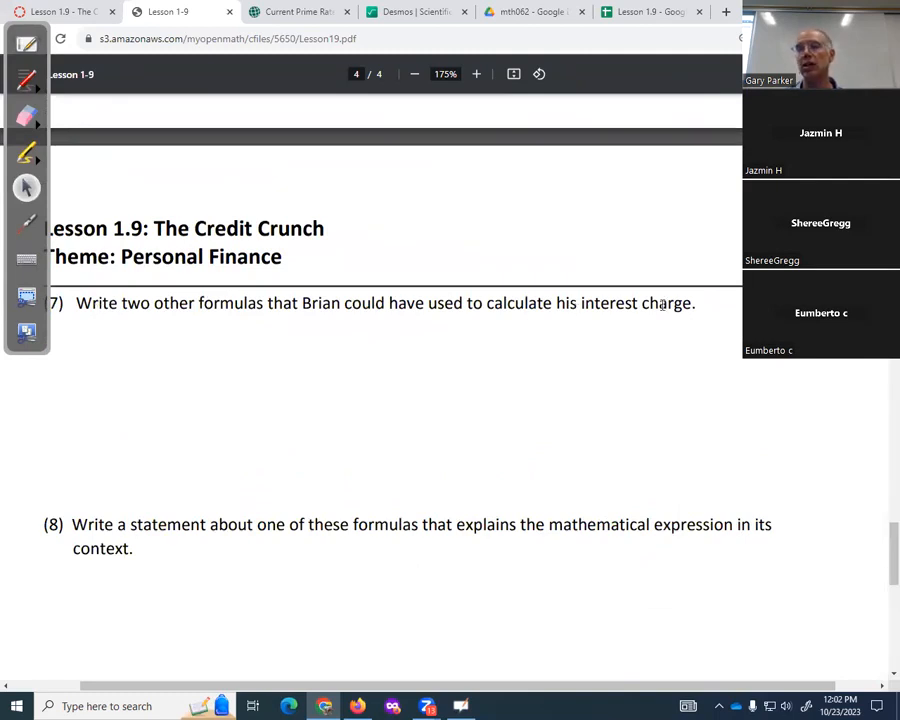